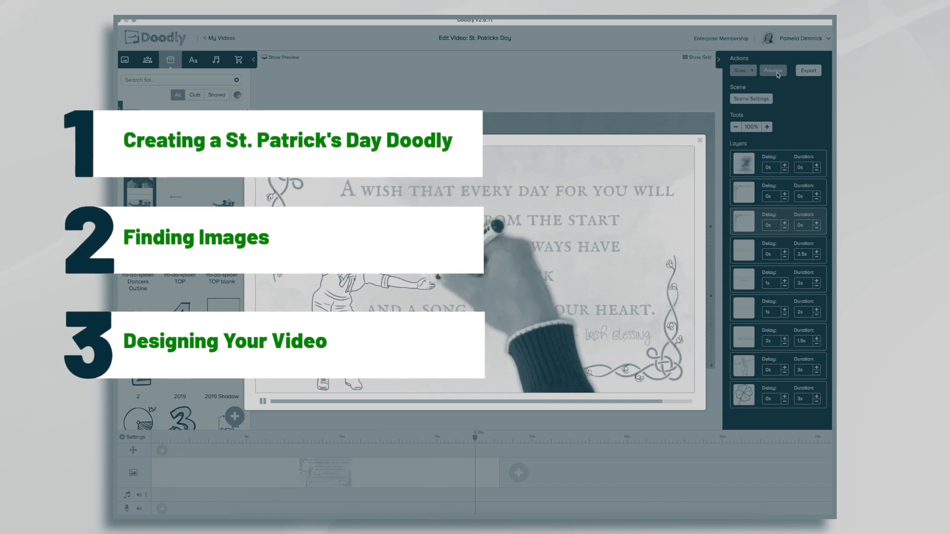
Set the blessing layers' delay/duration to 0s/2.5s, 1s/2s, 1s/2s and 2s/1.5s.
left_click(193, 59)
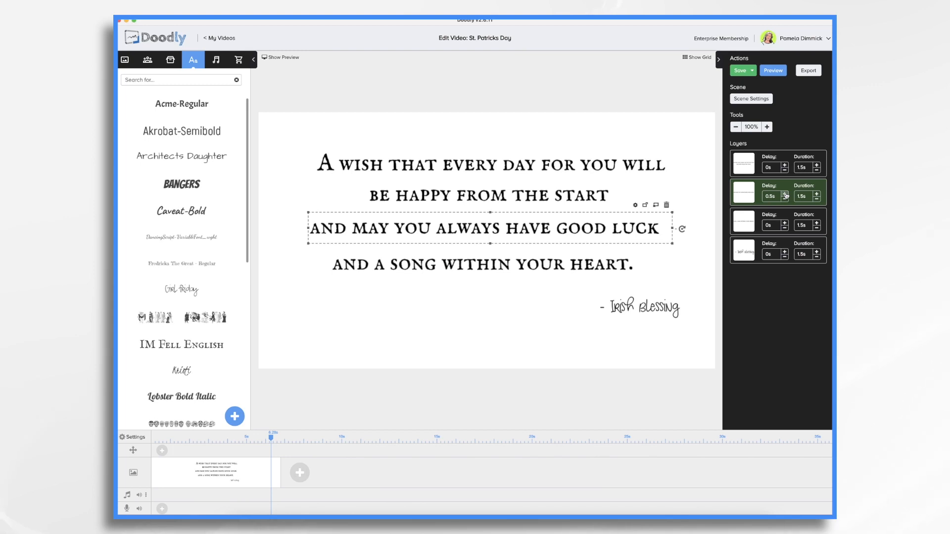
mouse_move(780, 224)
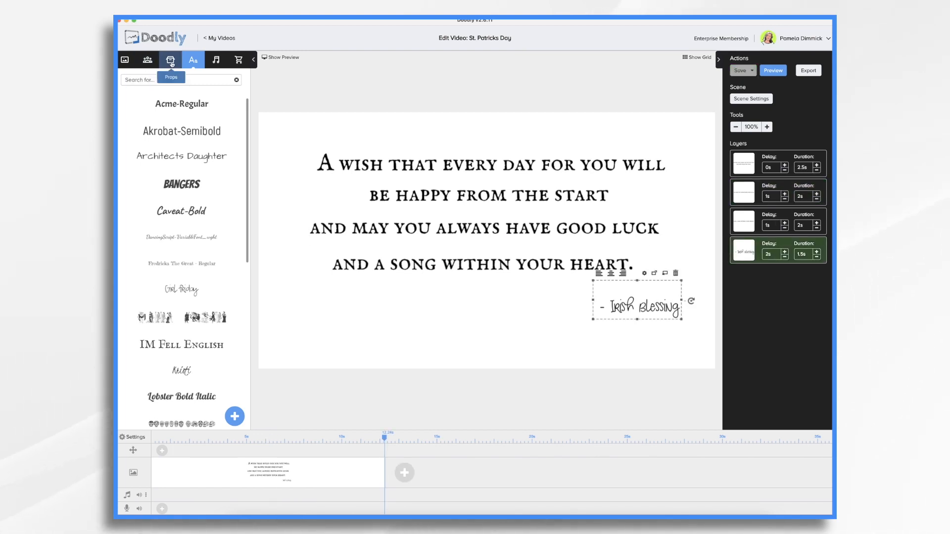
Replace the horseshoe with the Leprechauns 4 Leaf Clovers prop, coloured #7ED321.
left_click(170, 59)
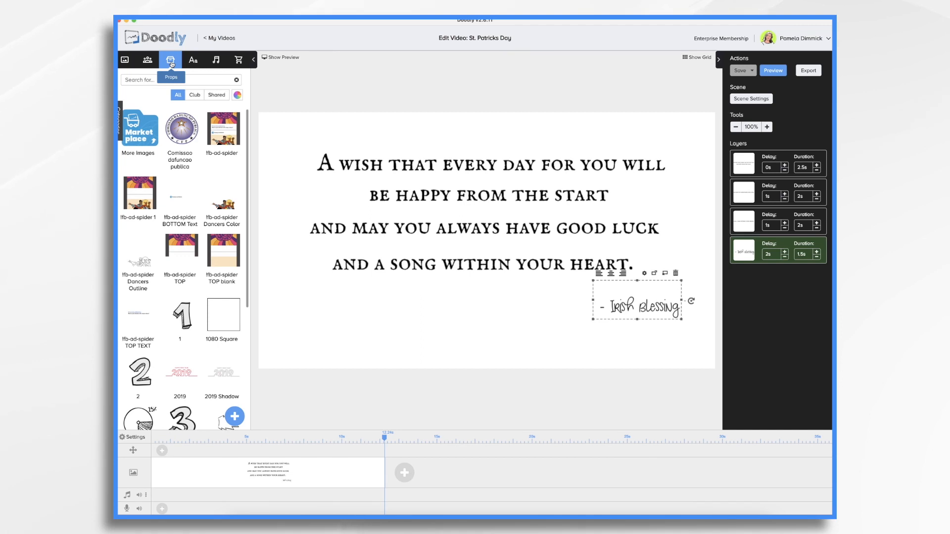
mouse_move(177, 79)
type("4 leaf")
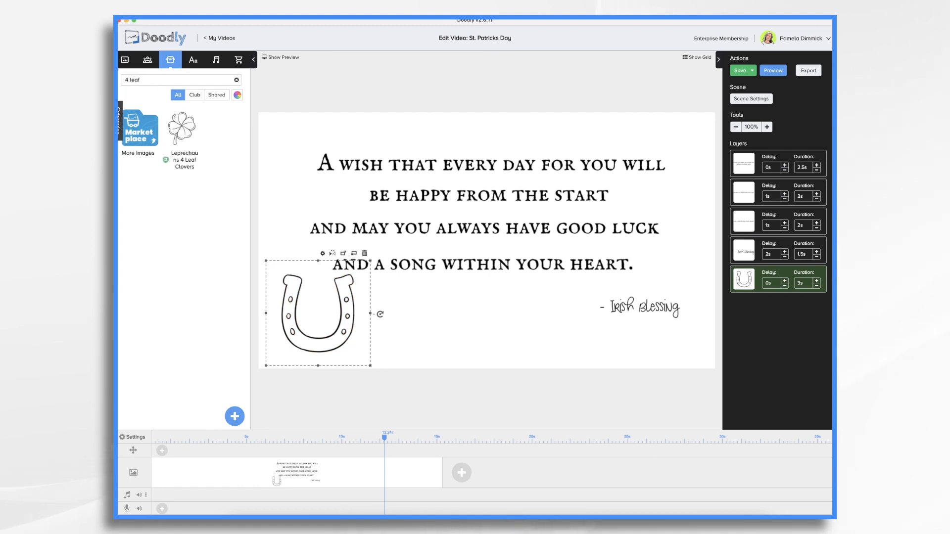
mouse_move(181, 128)
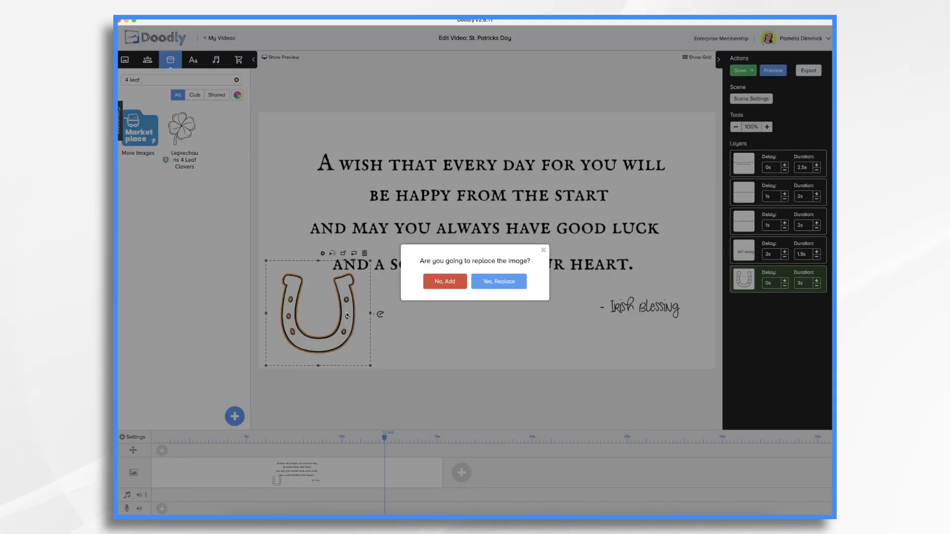
left_click(445, 281)
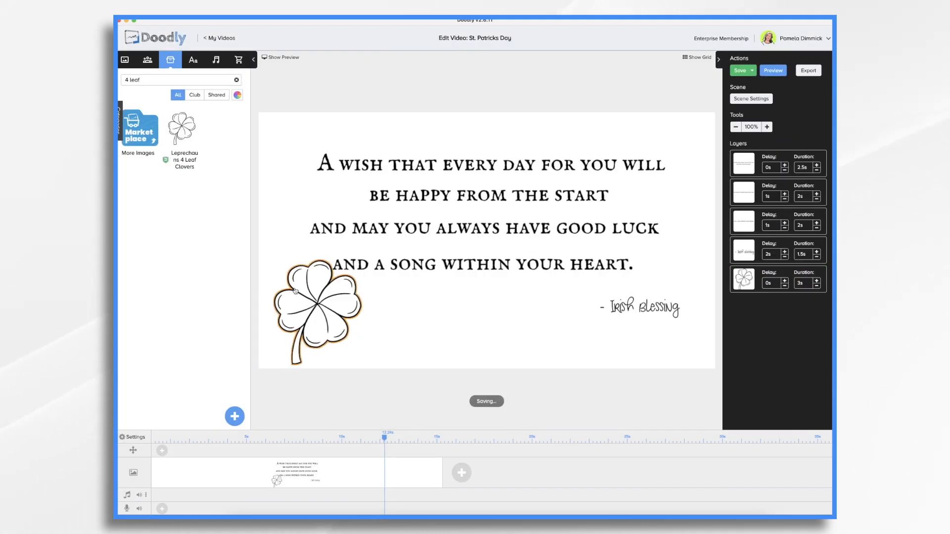
left_click(318, 313)
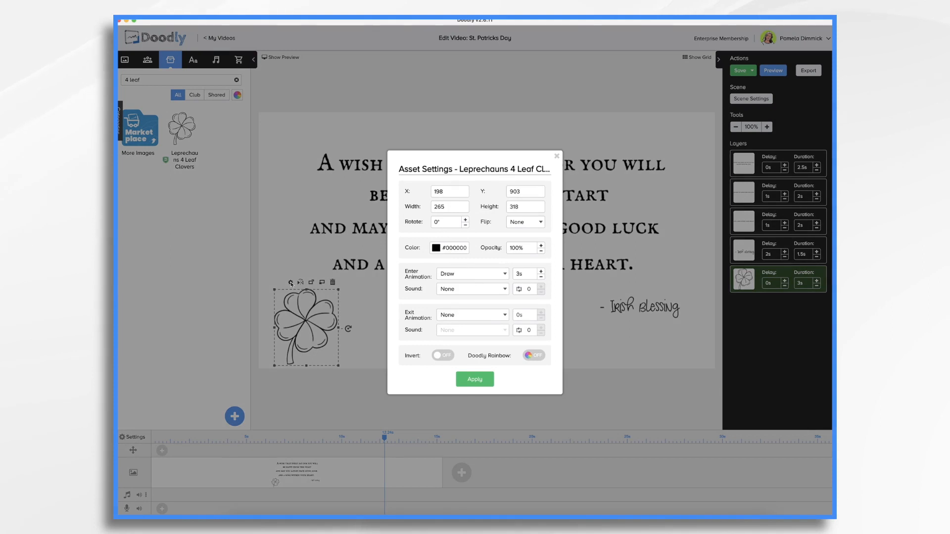
left_click(437, 247)
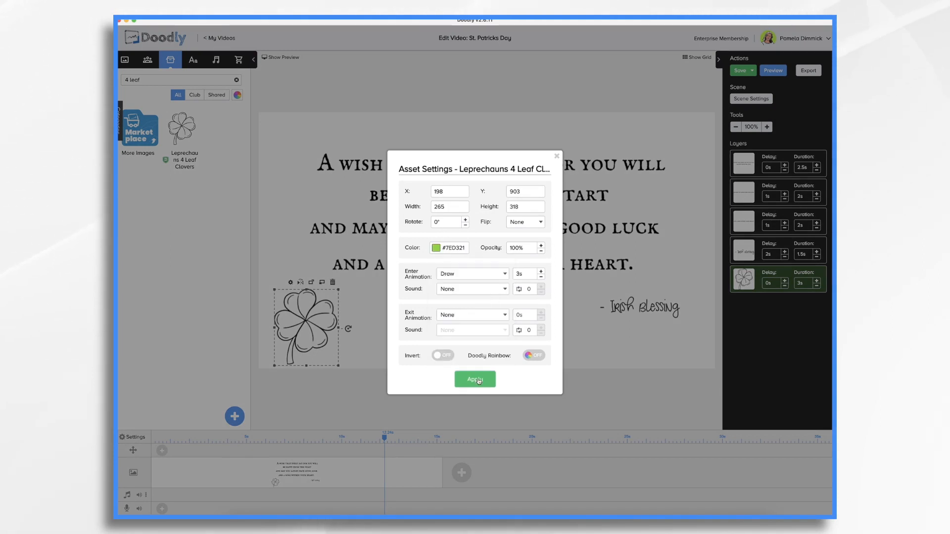
left_click(475, 380)
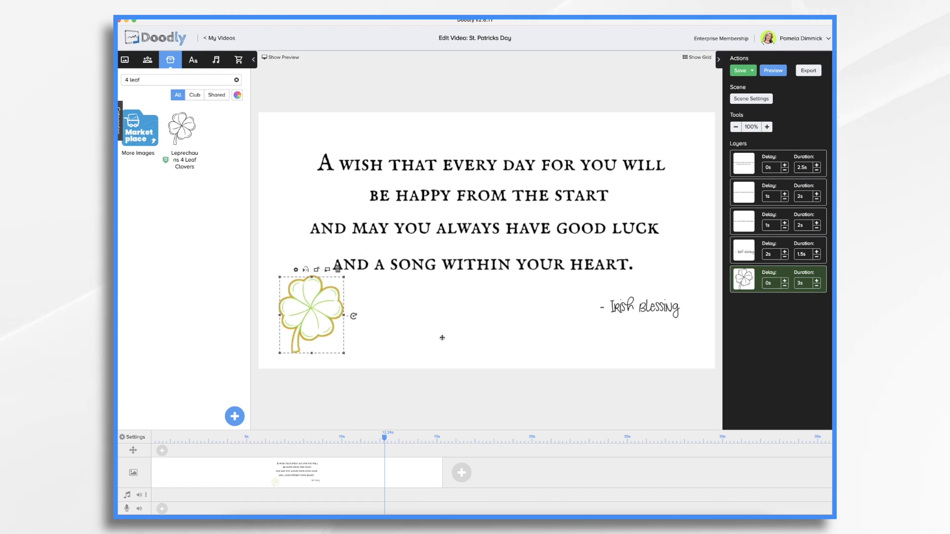
left_click(443, 341)
type("costume")
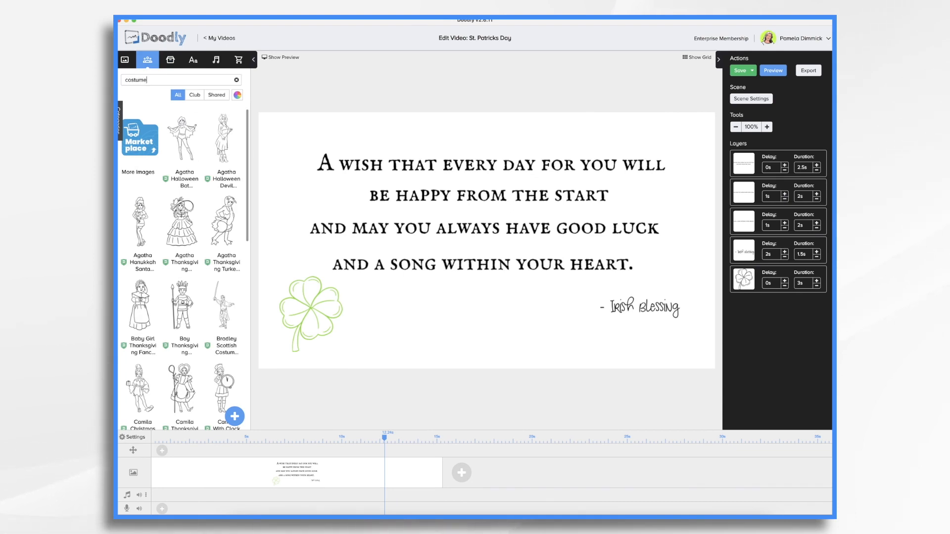
Add Guy In Theatre Costume from the 'costume' character results.
scroll("down", 3)
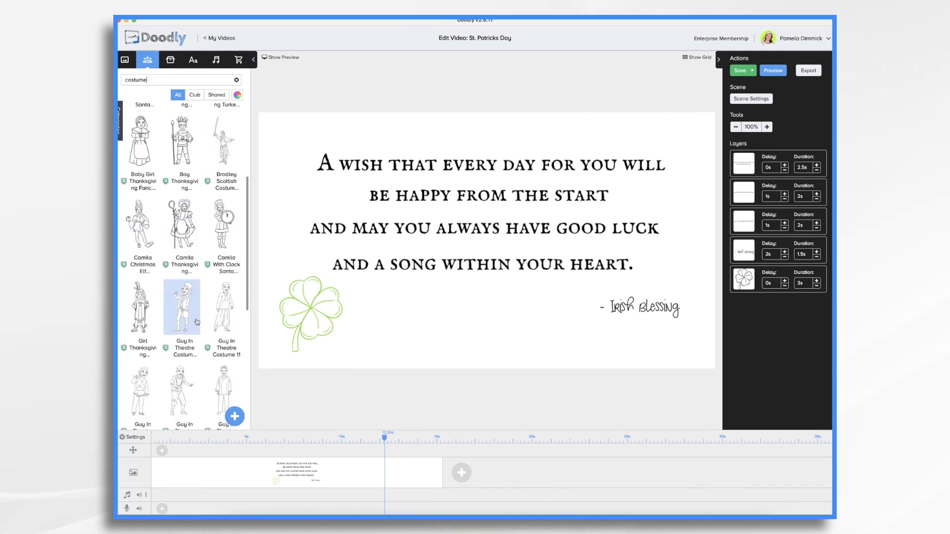
left_click(182, 307)
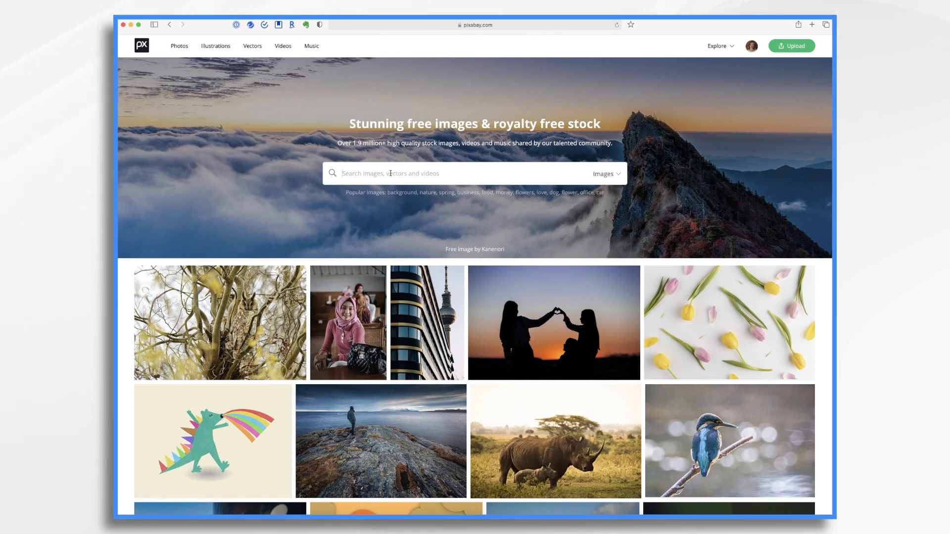
Search Pixabay vector graphics for 'celtic border' and download the corner border as SVG.
type("celtic")
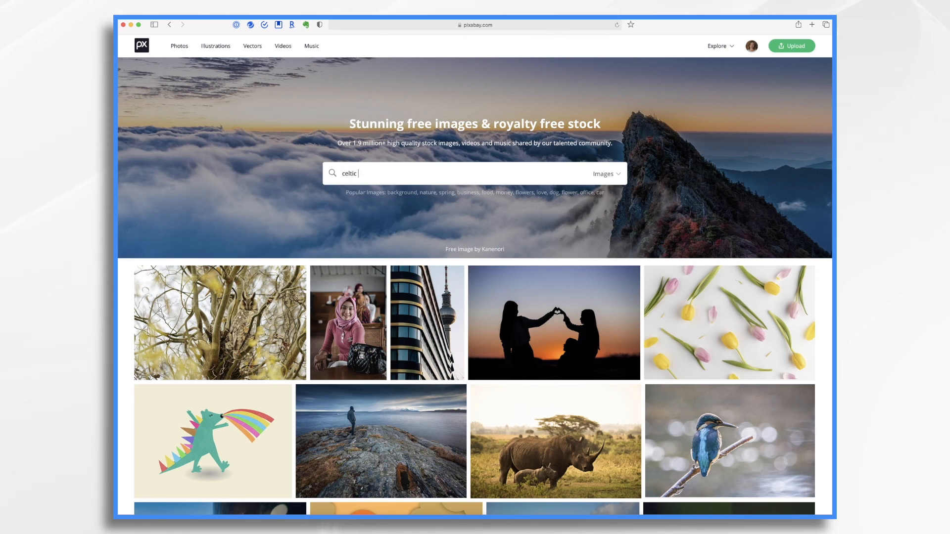
type("border")
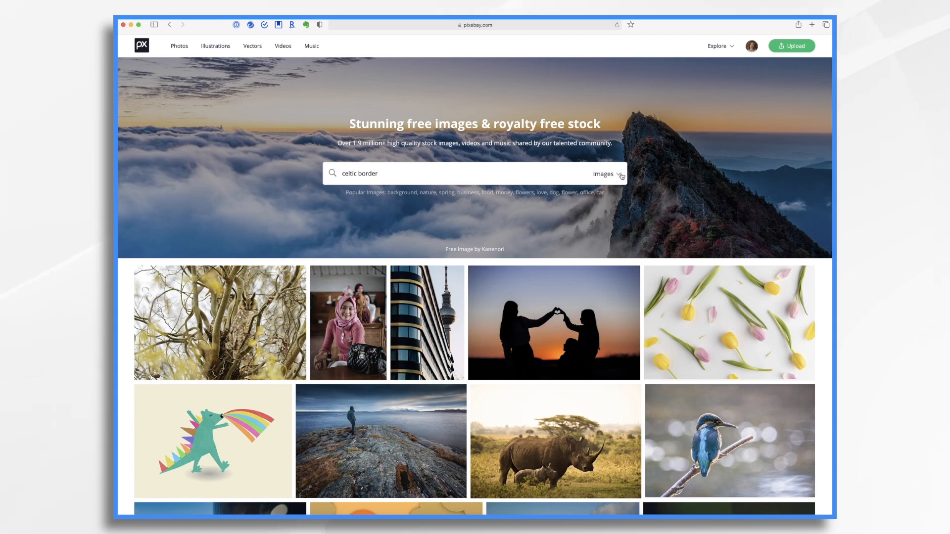
left_click(605, 174)
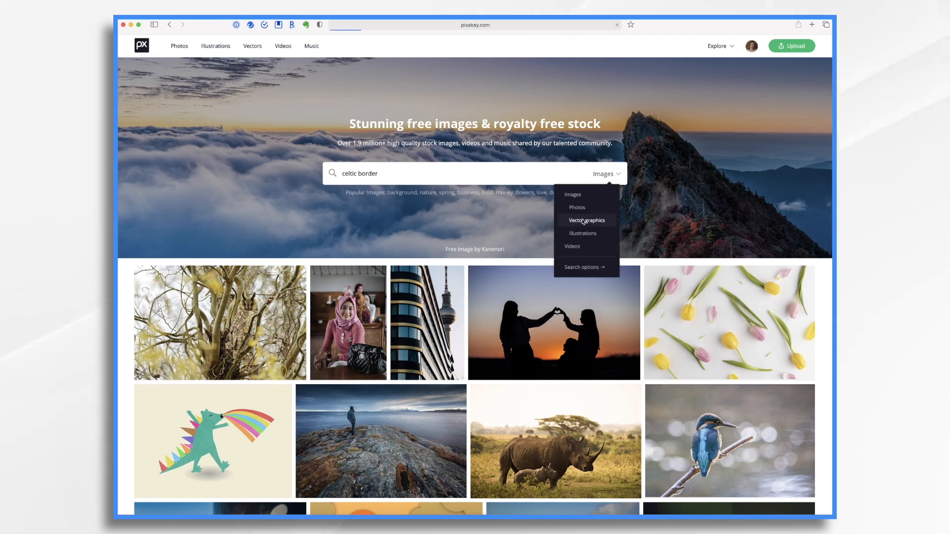
left_click(586, 220)
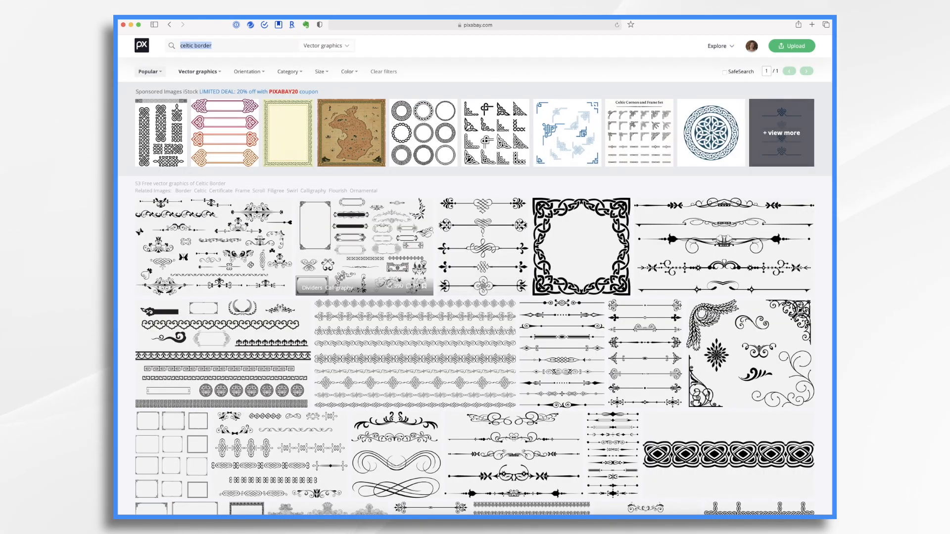
scroll("down", 3)
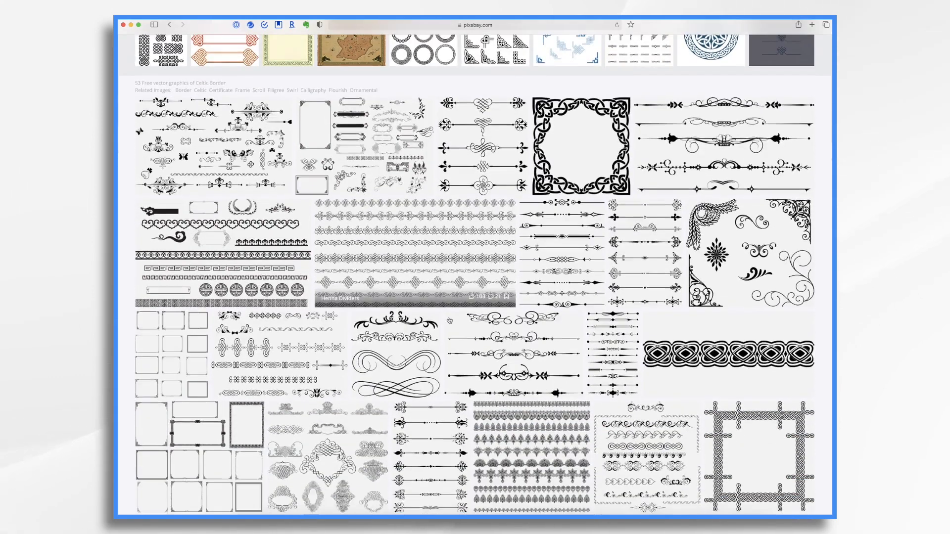
scroll("down", 3)
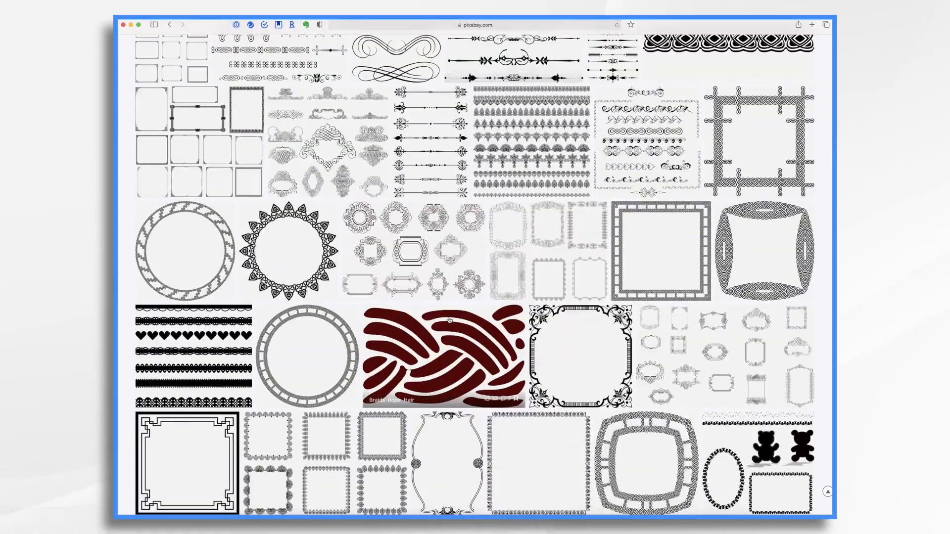
scroll("down", 3)
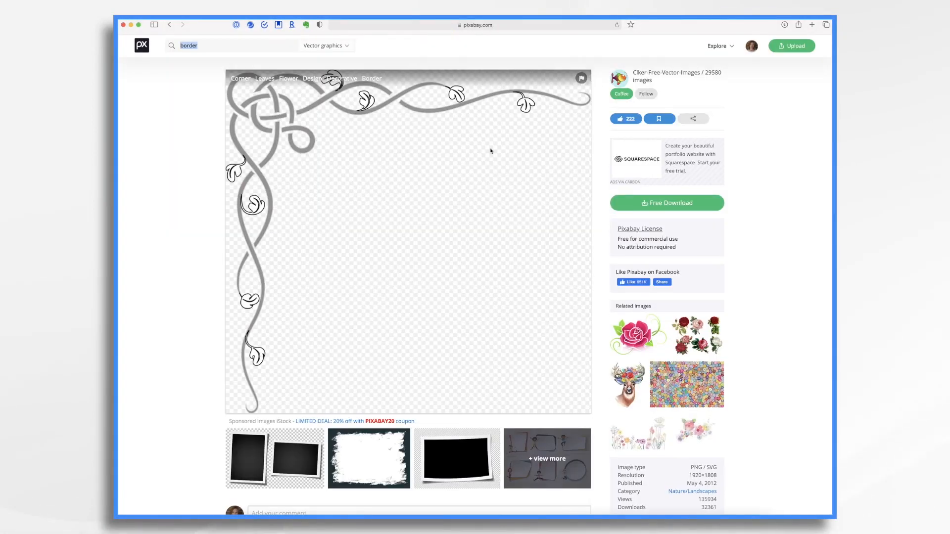
left_click(666, 203)
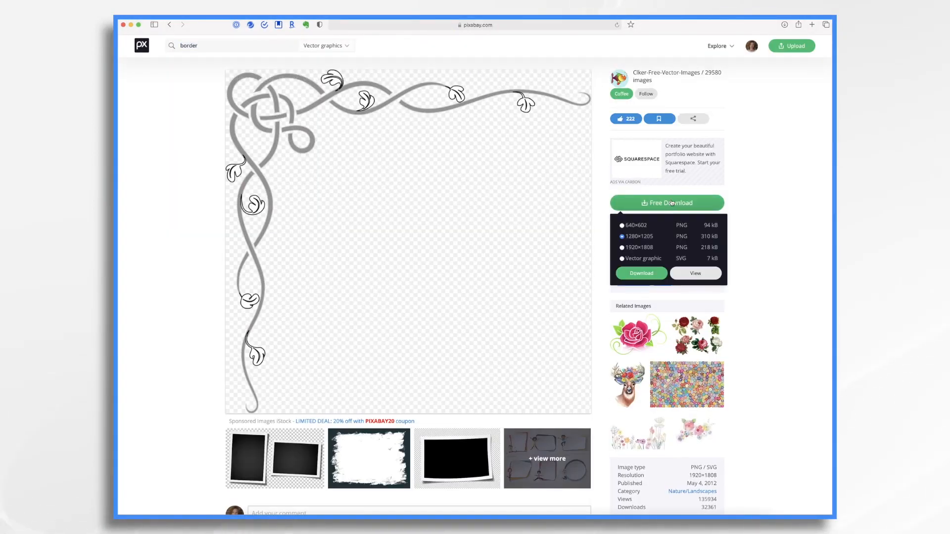
left_click(641, 273)
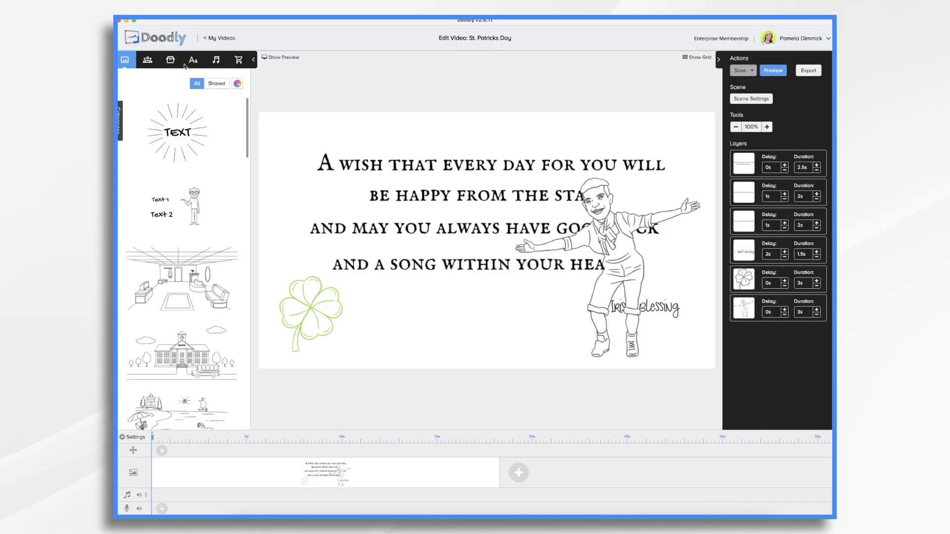
Upload corner-47040.svg as the prop 'Fancy Corner Border' and add it to the scene.
left_click(170, 59)
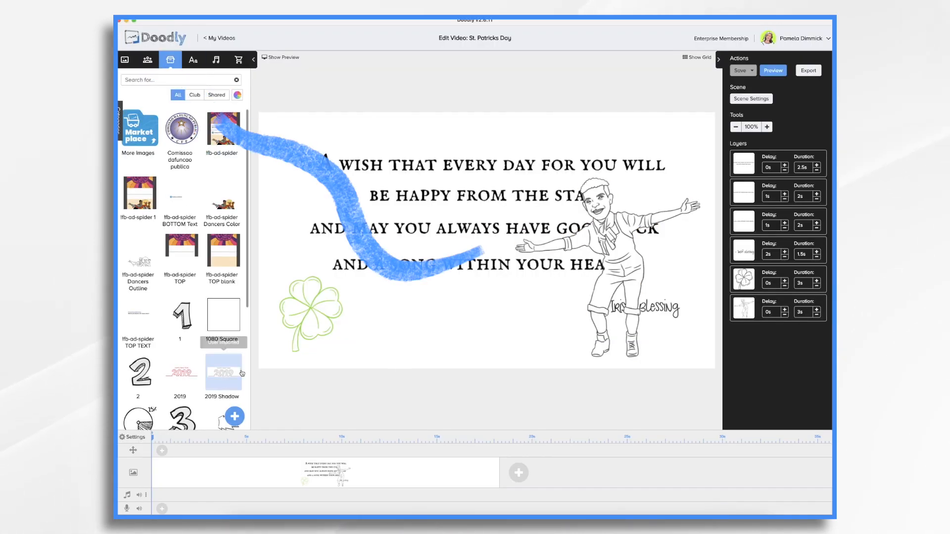
left_click(234, 416)
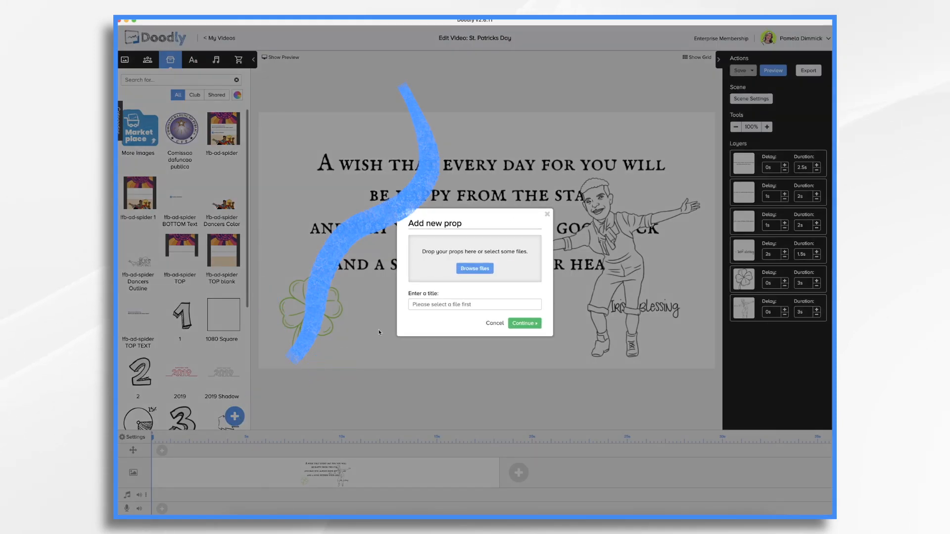
left_click(474, 268)
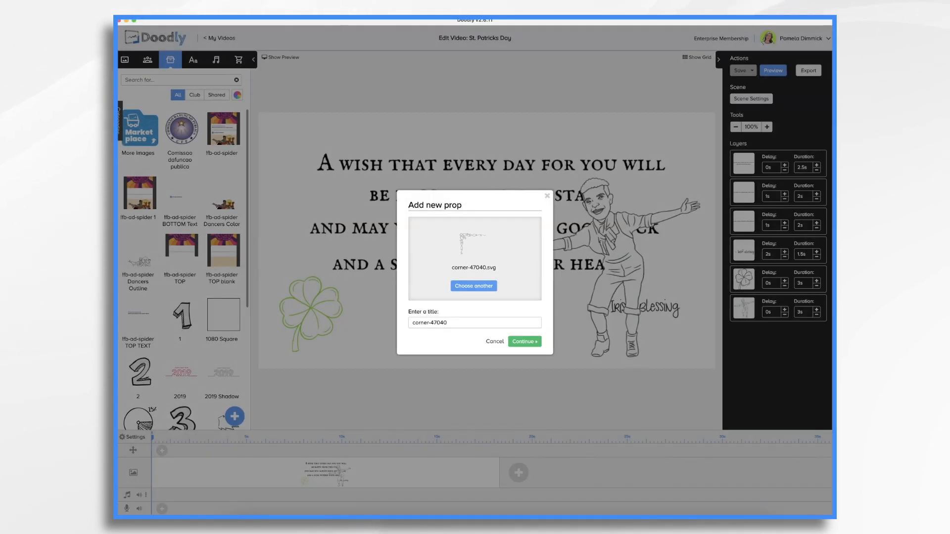
type("Fancy")
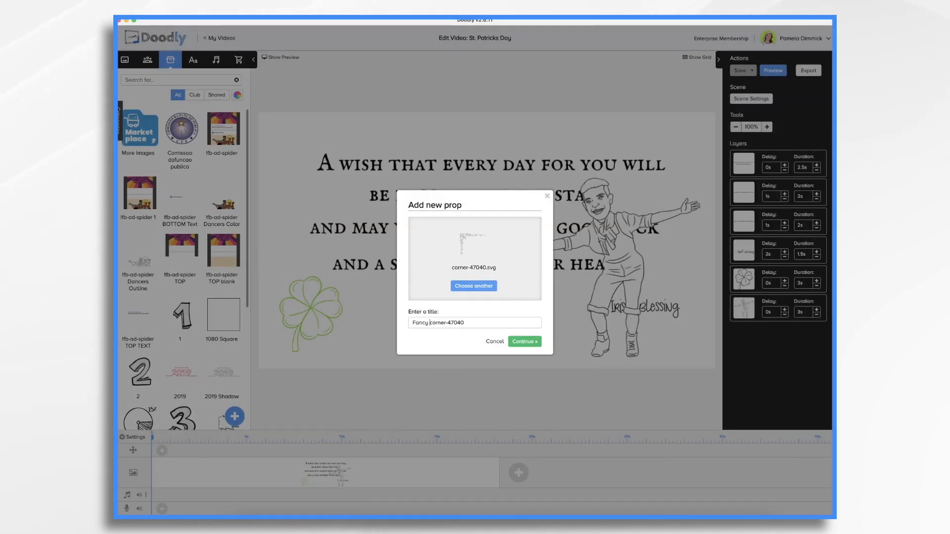
left_click(524, 341)
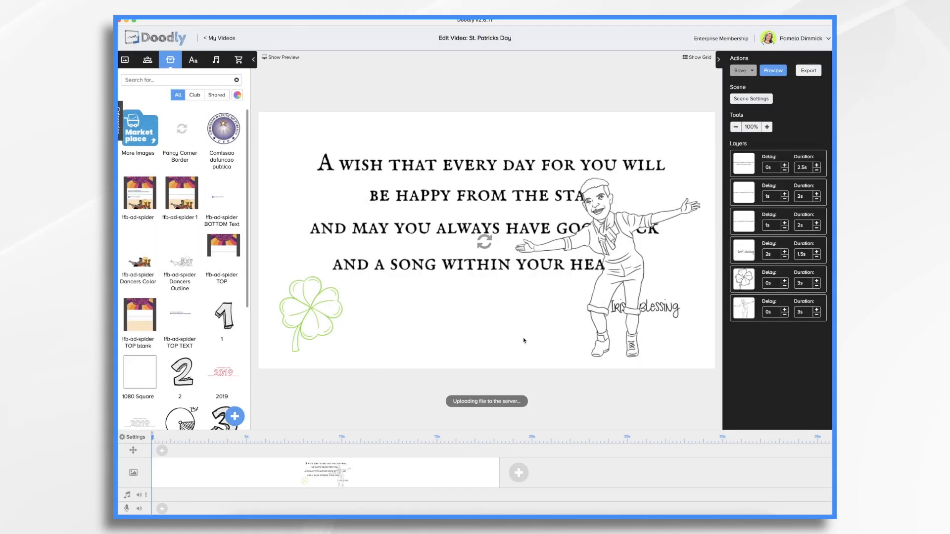
left_click(180, 127)
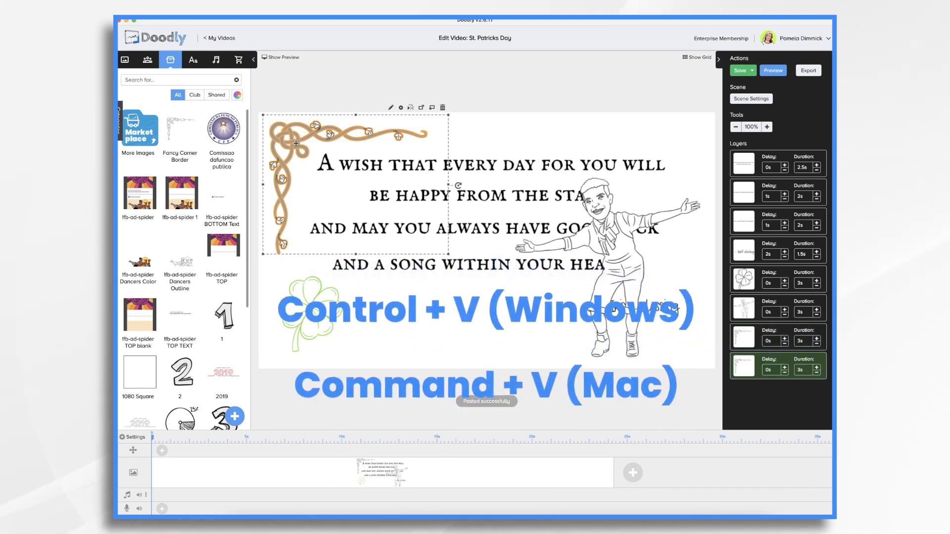
Paste a second copy of the Fancy Corner Border for the bottom-right corner.
key("ctrl+v")
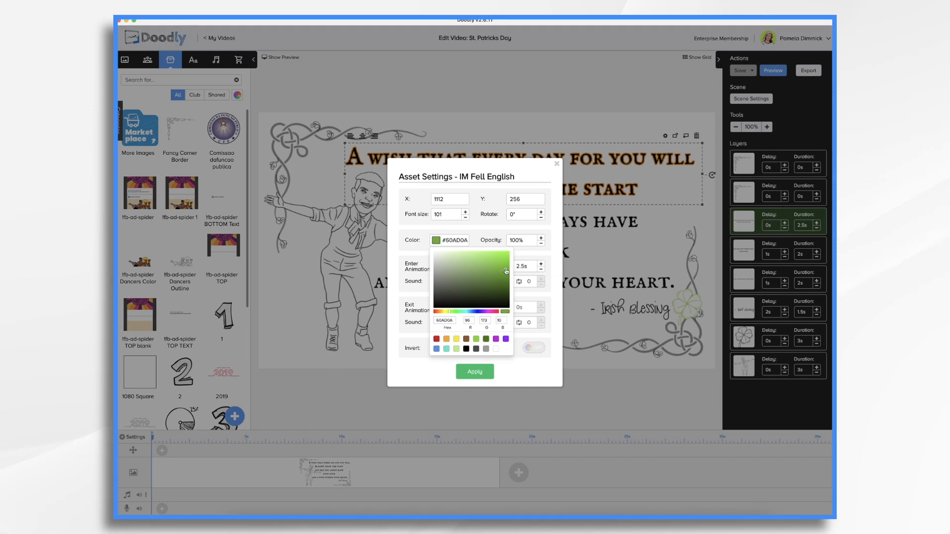
Colour the line 'and a song within your heart' green #6ECF00.
left_click(510, 261)
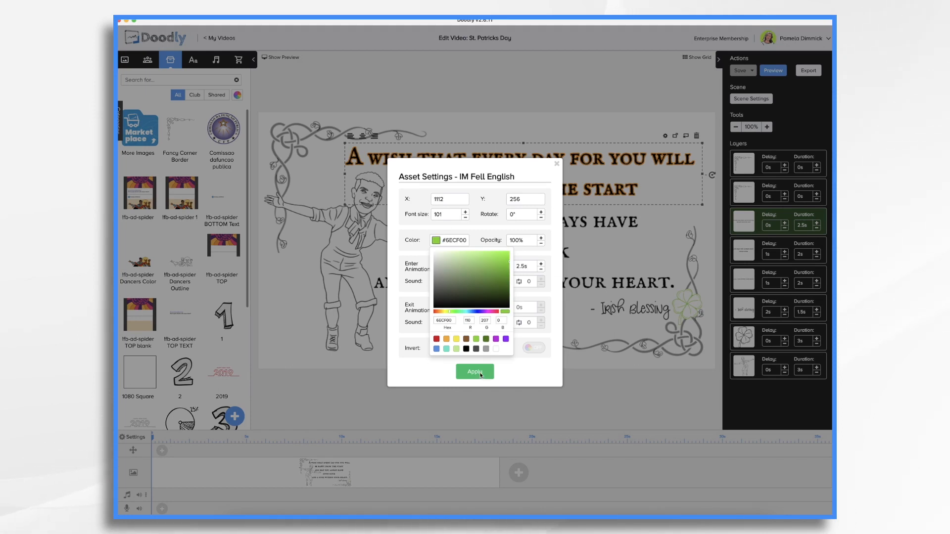
left_click(474, 372)
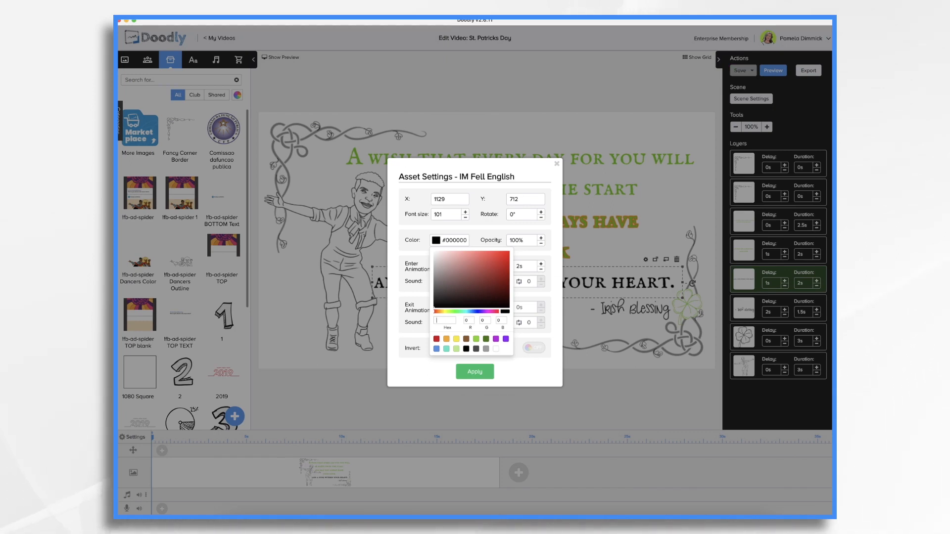
left_click(476, 258)
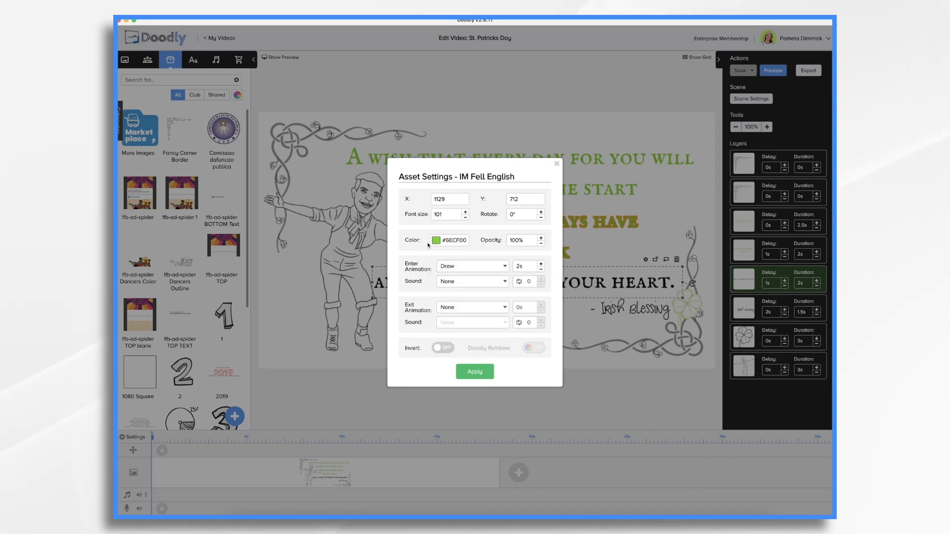
mouse_move(483, 397)
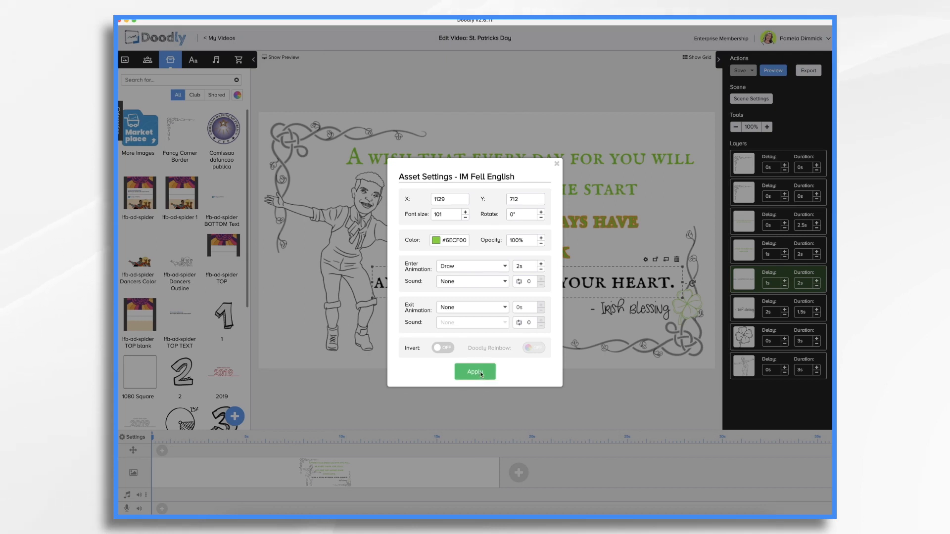
left_click(475, 372)
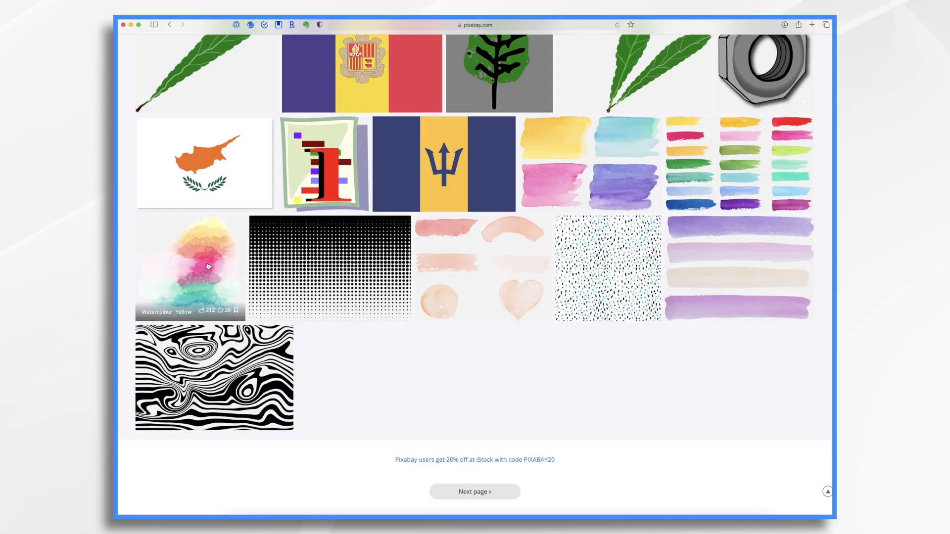
Download the pastel watercolour splash image from the Pixabay results.
left_click(188, 269)
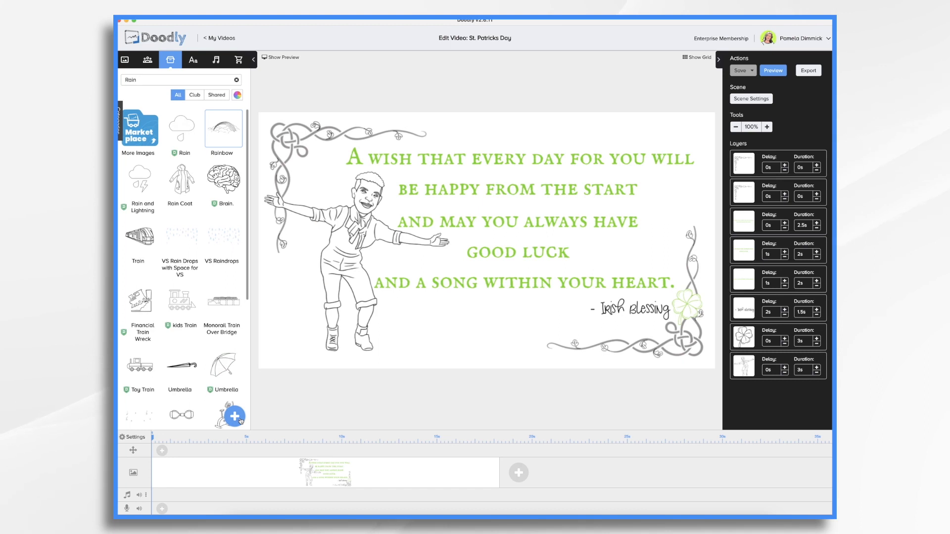
Upload the watercolour PNG as prop 'watercolour background', select it and open its asset settings.
left_click(235, 416)
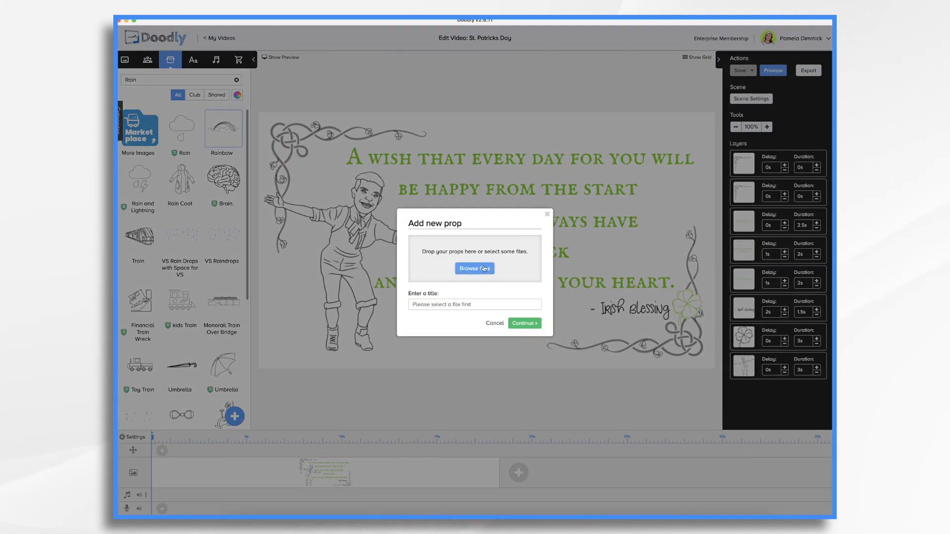
left_click(474, 269)
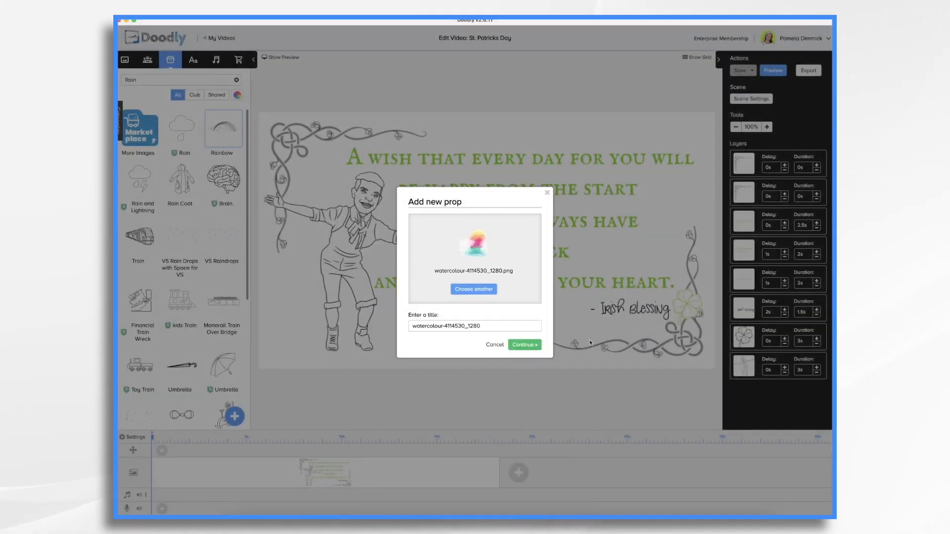
type("watercolour background")
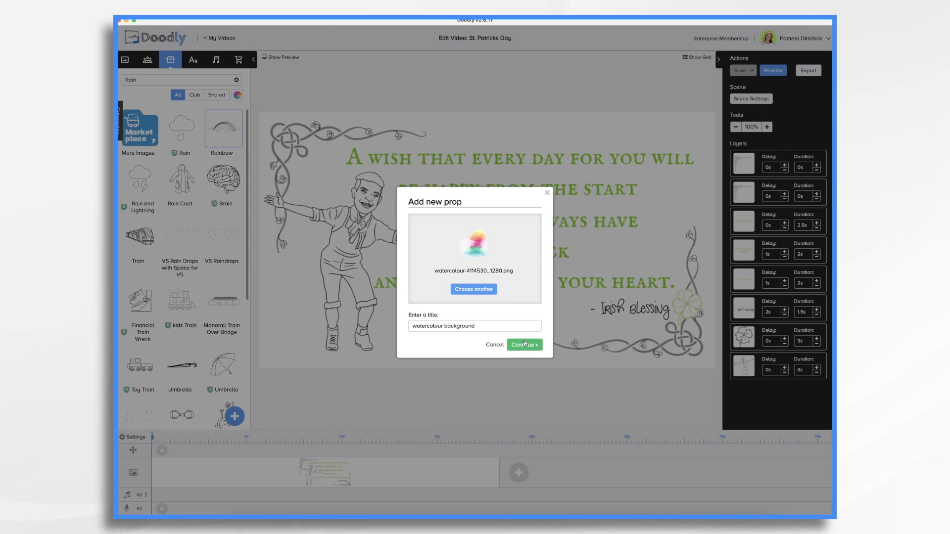
left_click(523, 345)
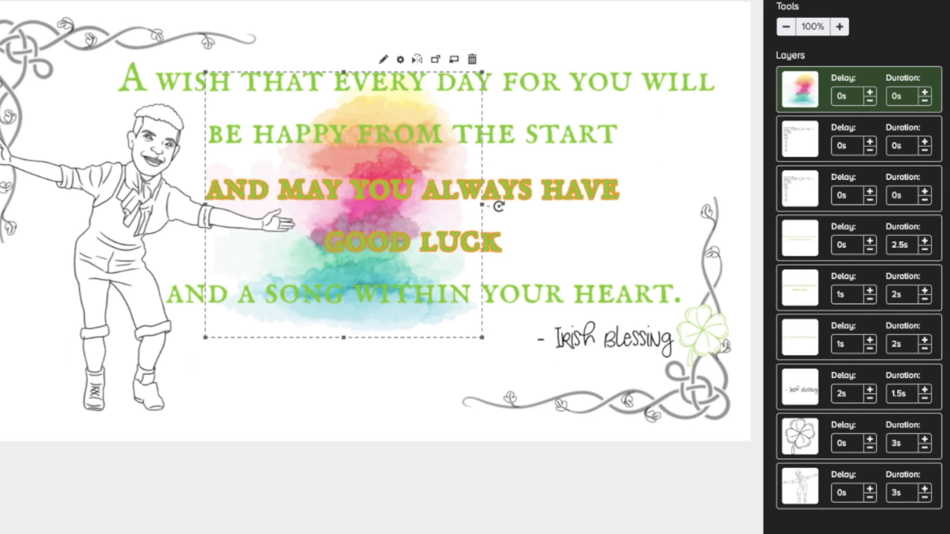
left_click(381, 60)
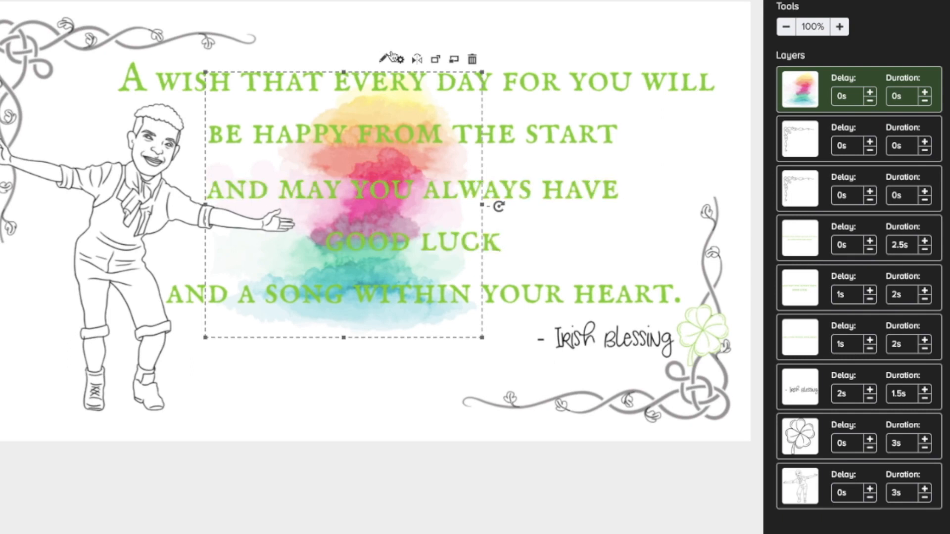
mouse_move(401, 59)
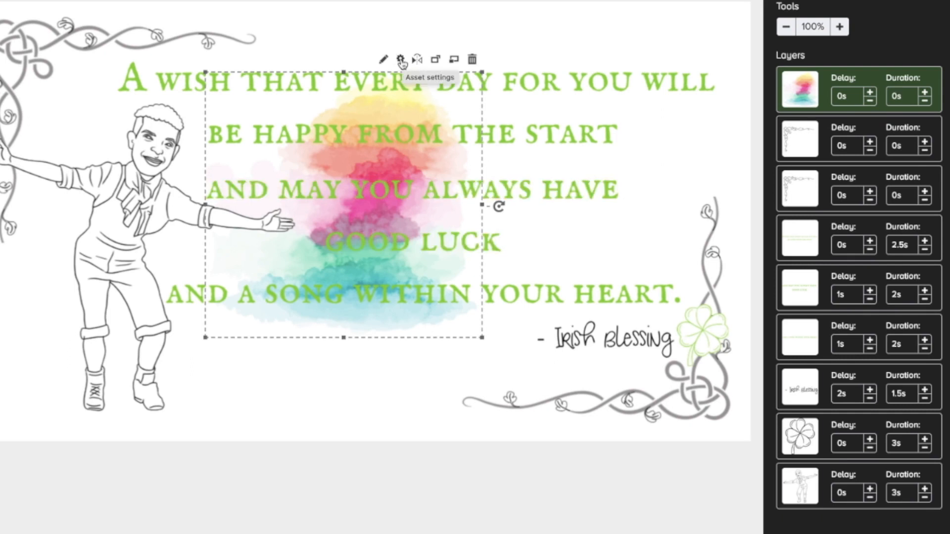
left_click(401, 59)
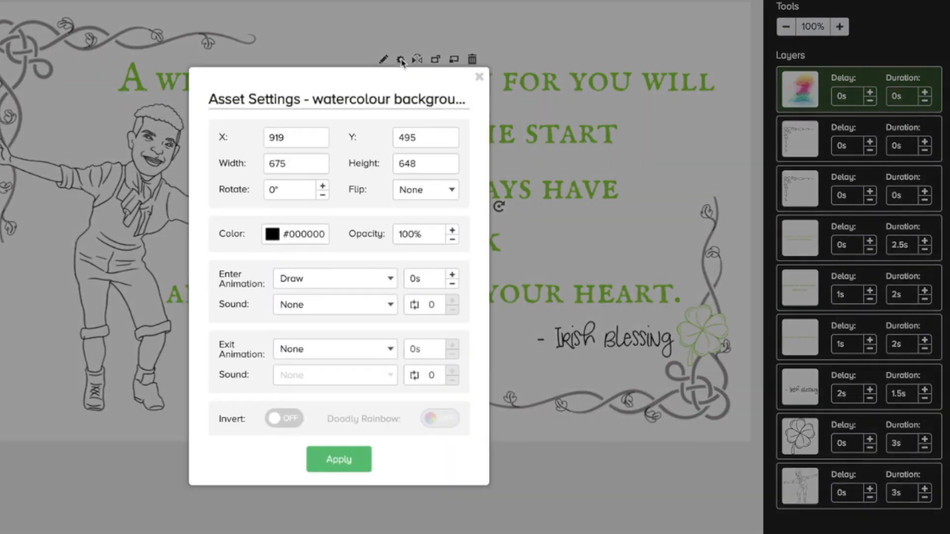
mouse_move(407, 238)
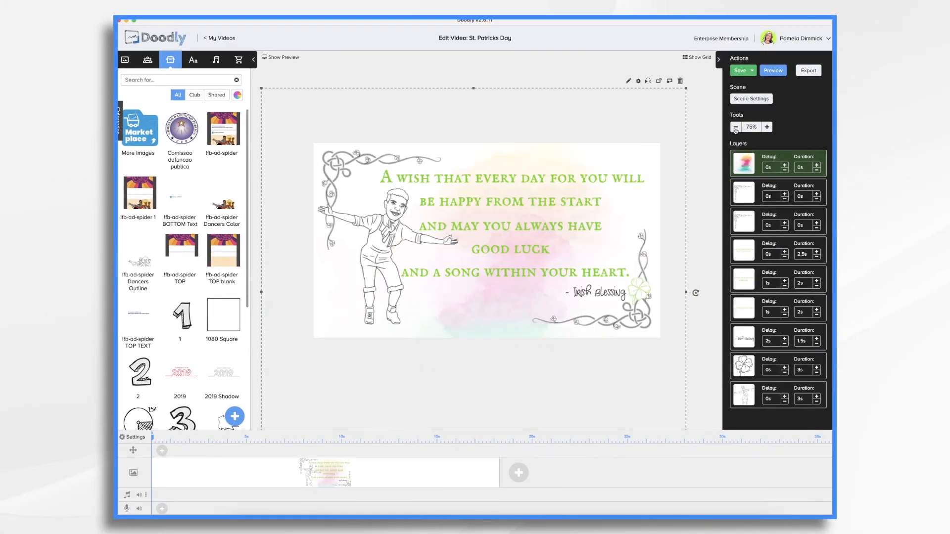
Stretch the watercolour prop past the canvas edges while zoomed out, then return to 100%.
left_click(735, 126)
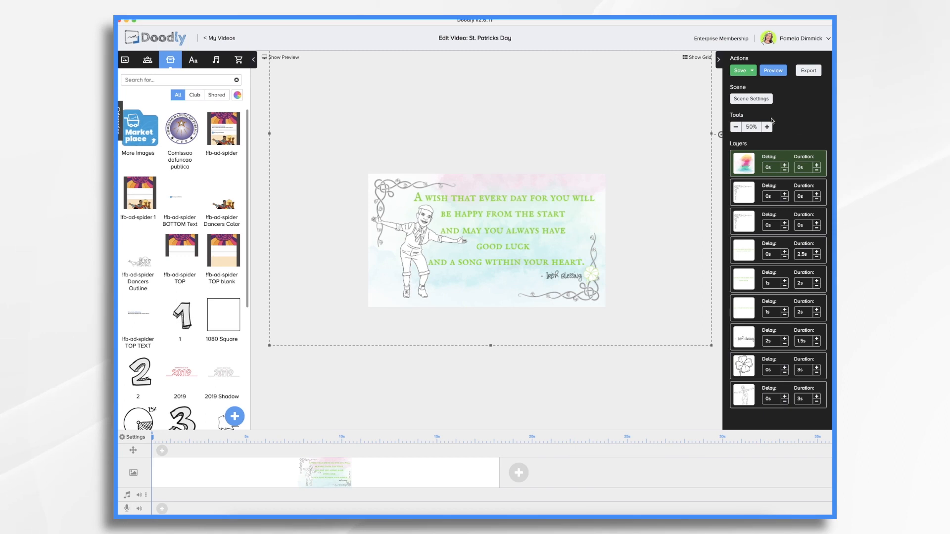
left_click(766, 127)
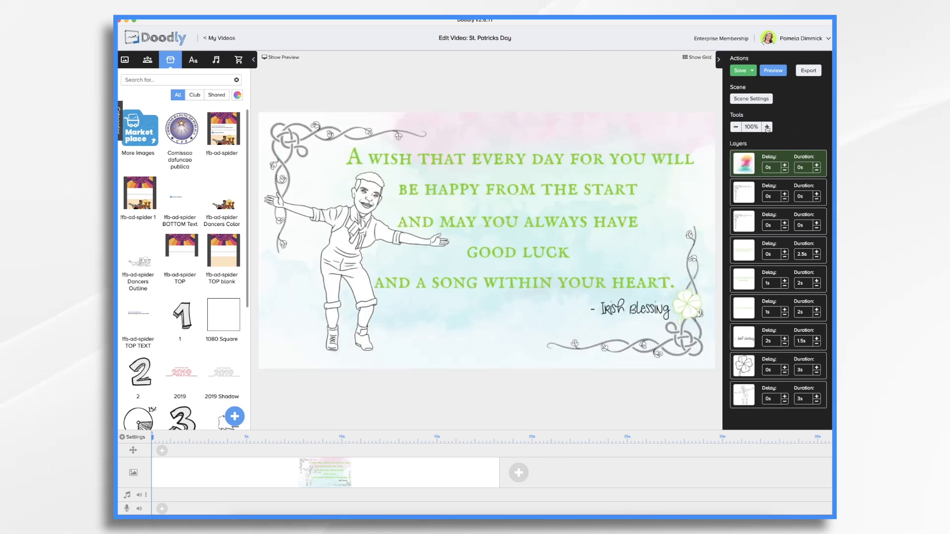
left_click(688, 310)
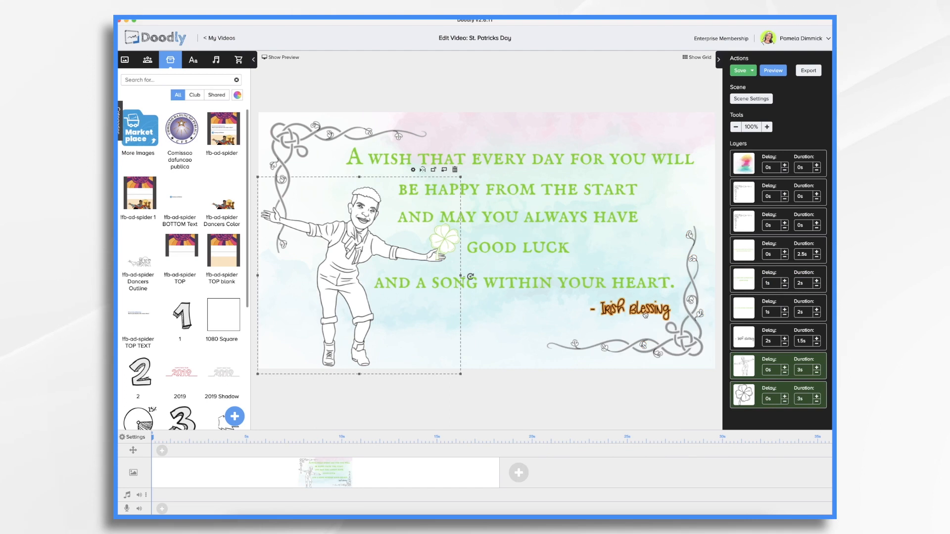
Colour the Irish Blessing signature soft green and play a preview of the scene.
left_click(633, 309)
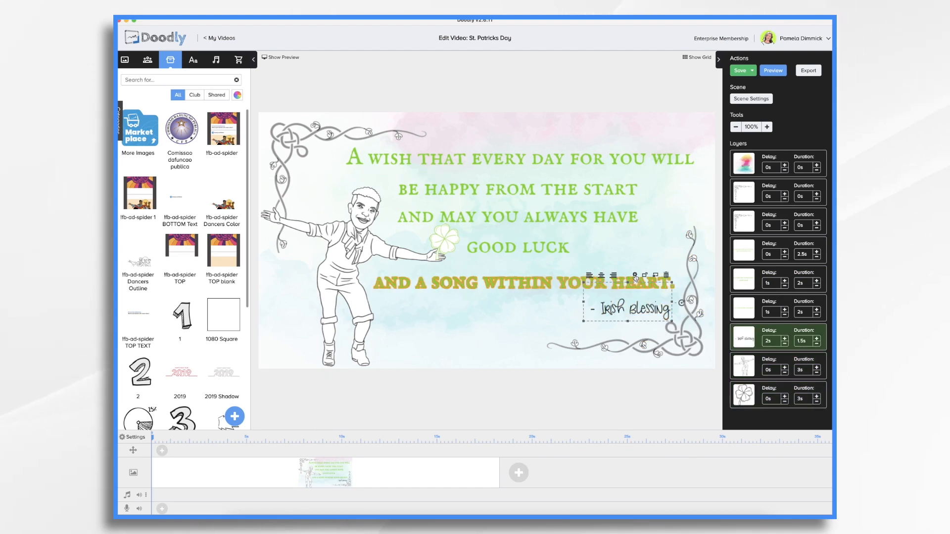
left_click(436, 240)
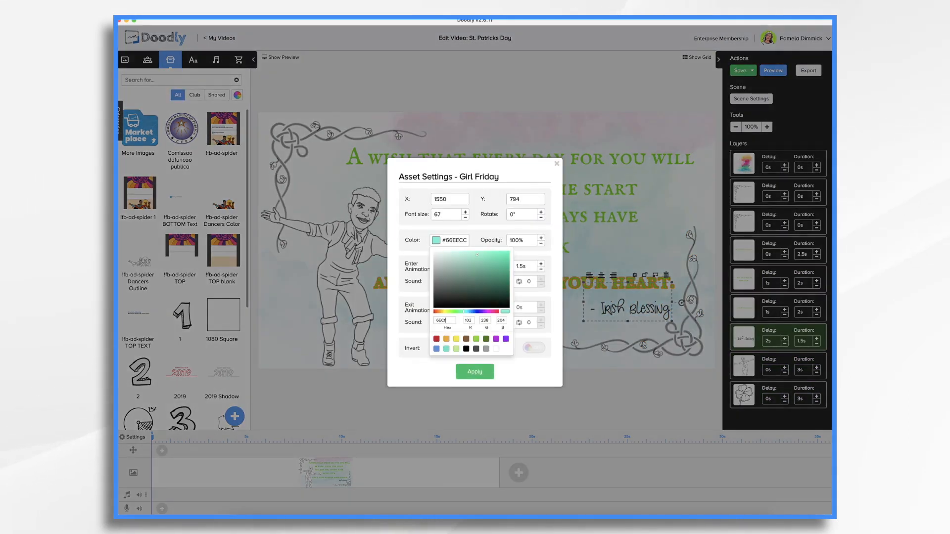
left_click(475, 371)
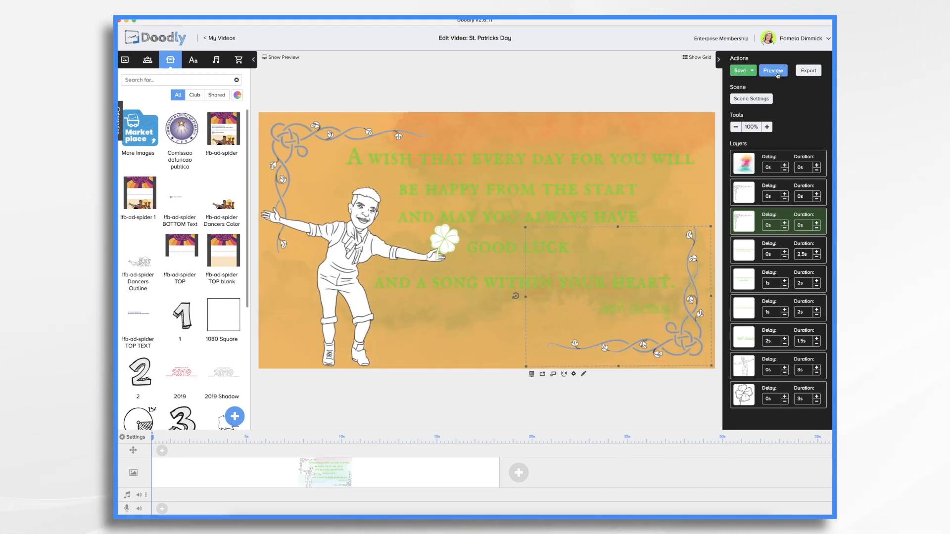
left_click(773, 70)
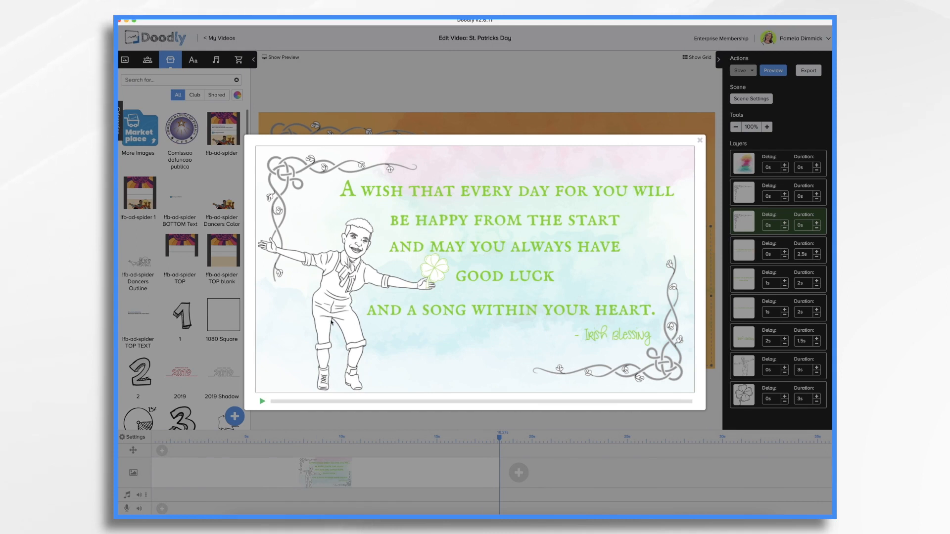
Close the scene preview, then open and close the Video Settings dialog.
left_click(700, 140)
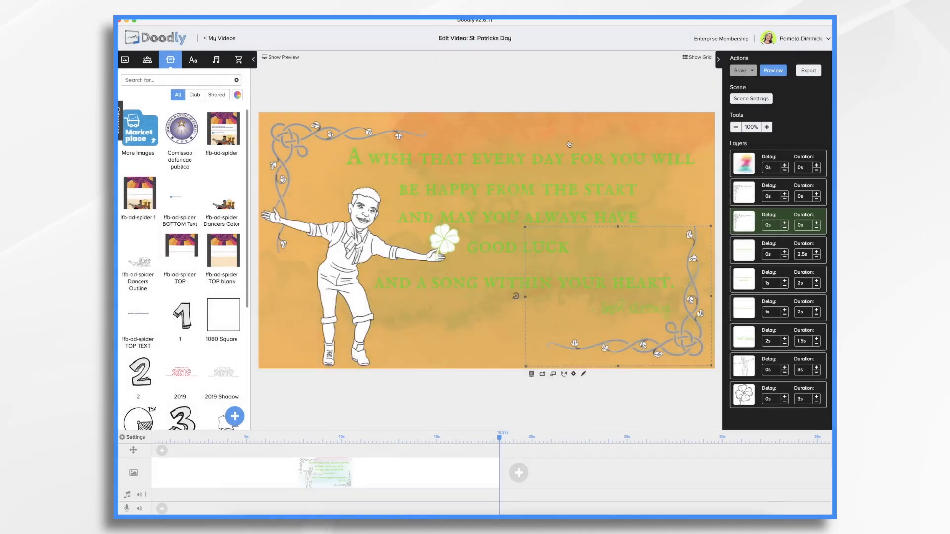
left_click(133, 437)
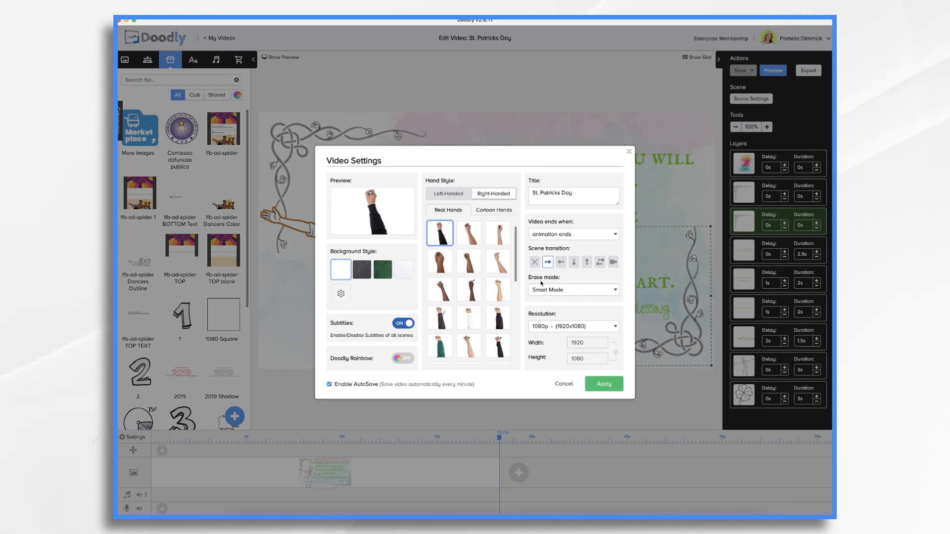
left_click(614, 289)
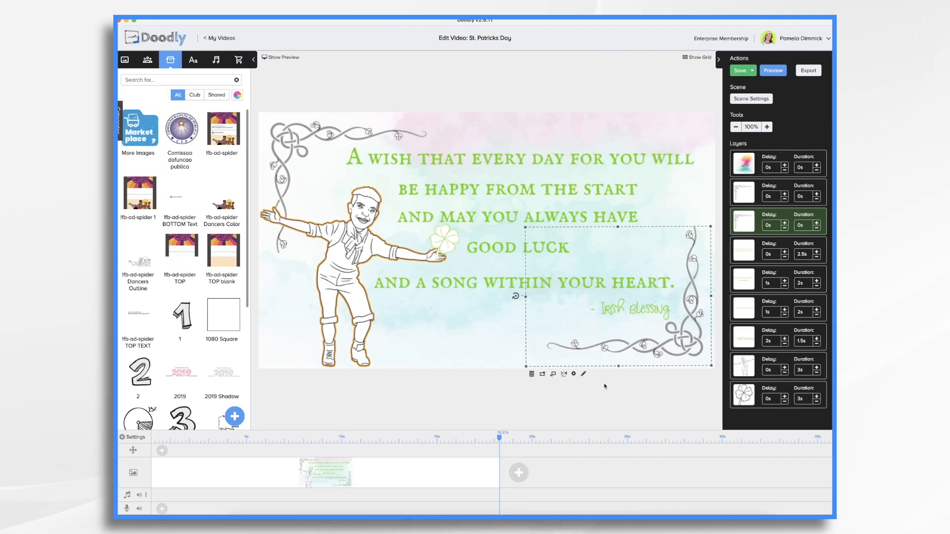
mouse_move(427, 209)
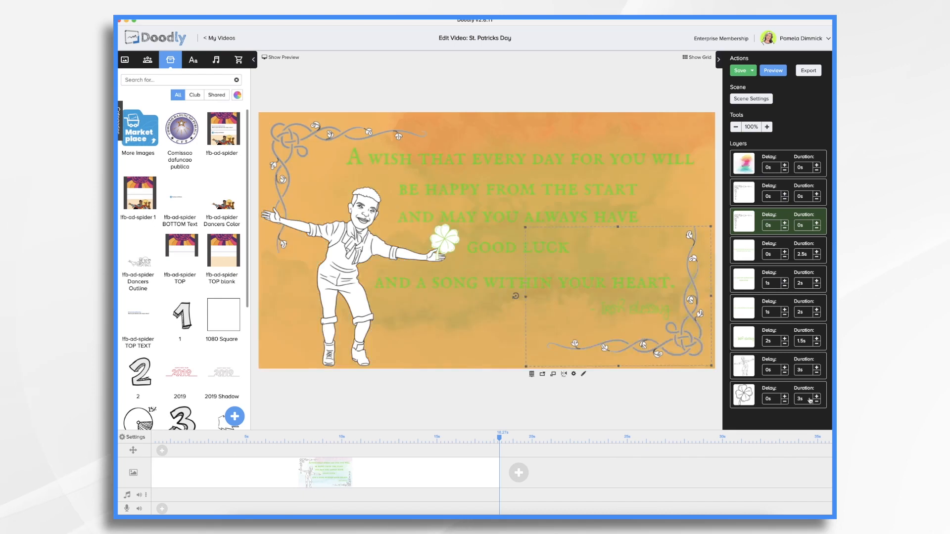
Shorten the dancer's drawing time to 2s and the shamrock's to 1s.
left_click(743, 366)
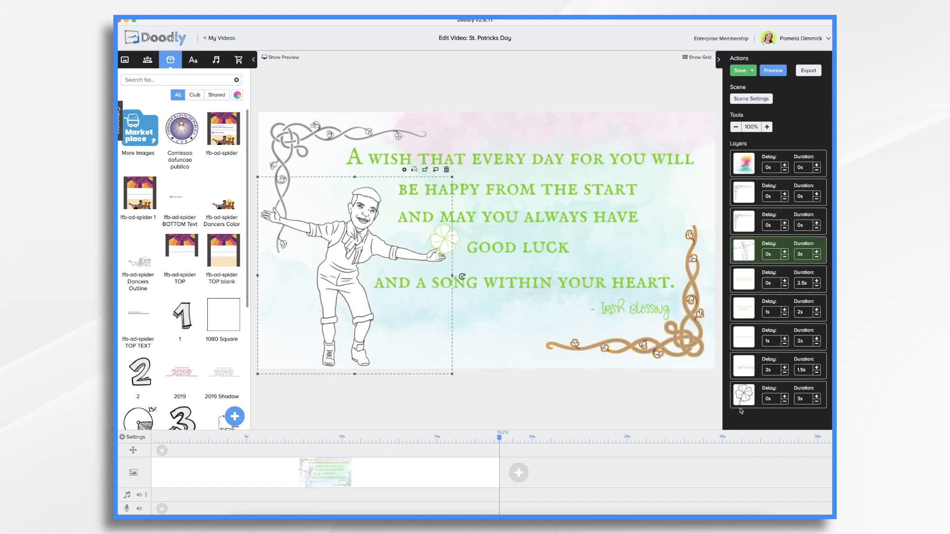
left_click(443, 243)
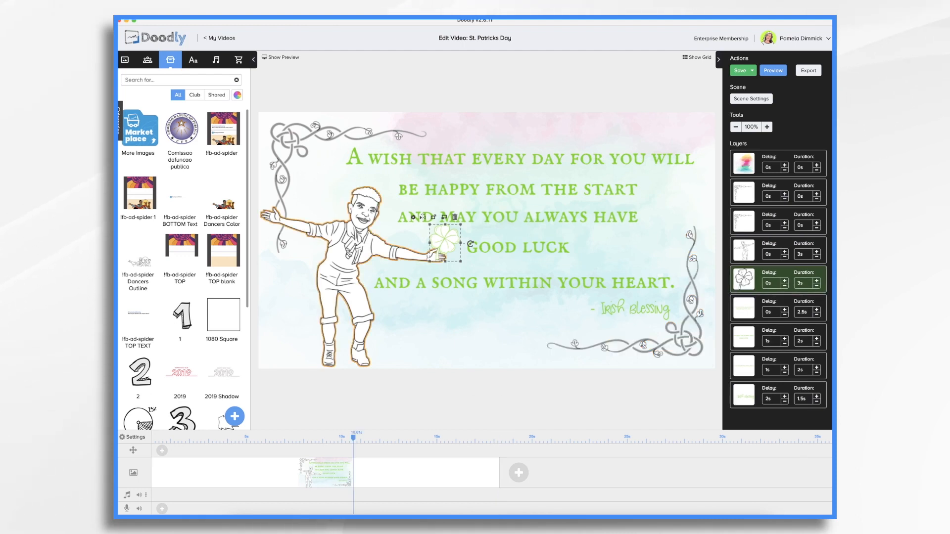
left_click(739, 70)
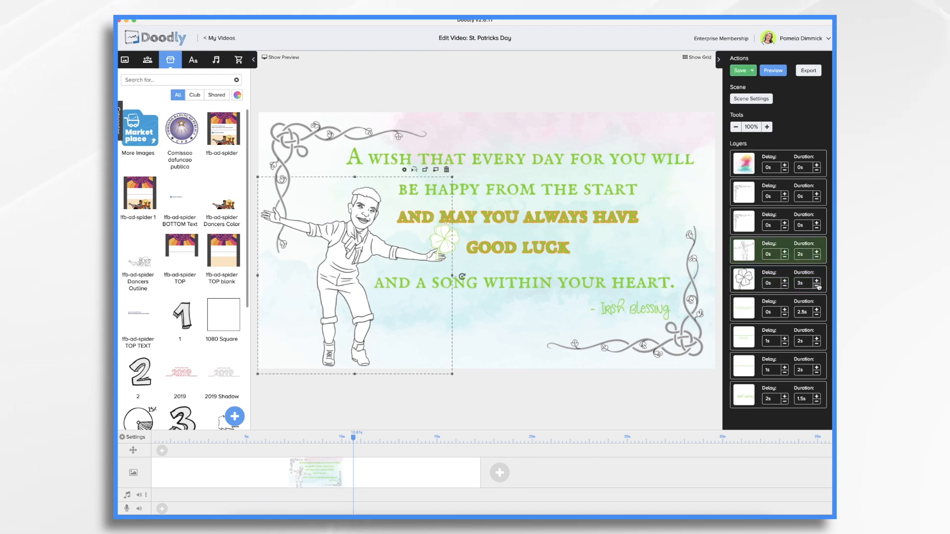
left_click(794, 283)
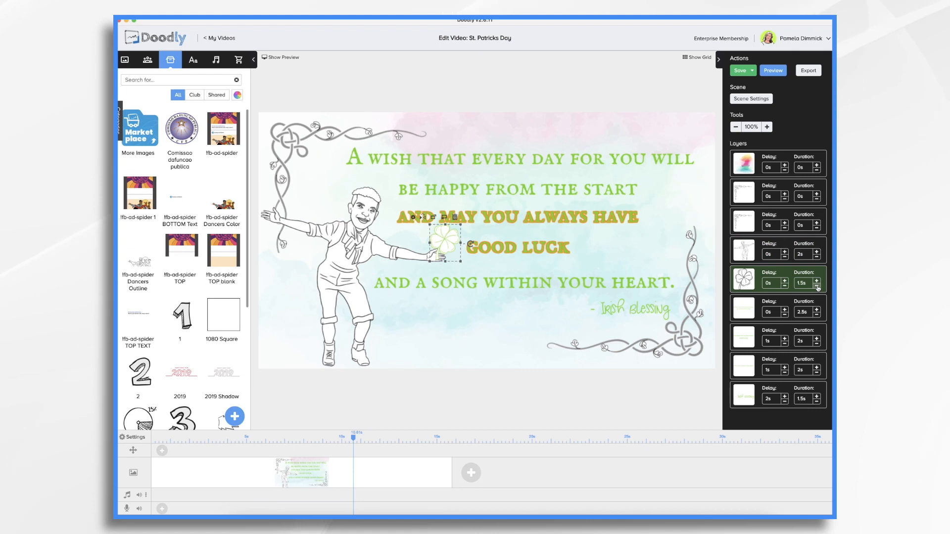
left_click(796, 283)
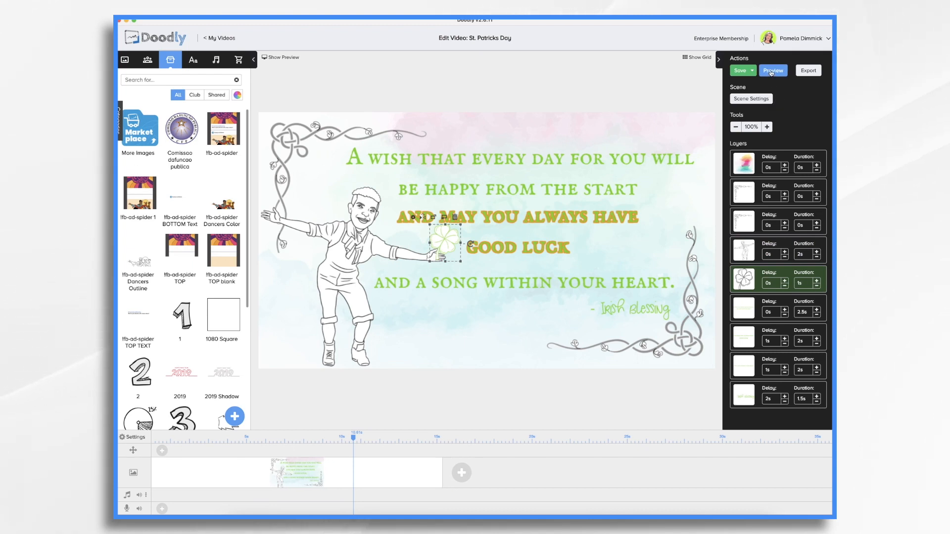
Preview the scene, then set the sixth text layer's delay to 1s.
left_click(773, 70)
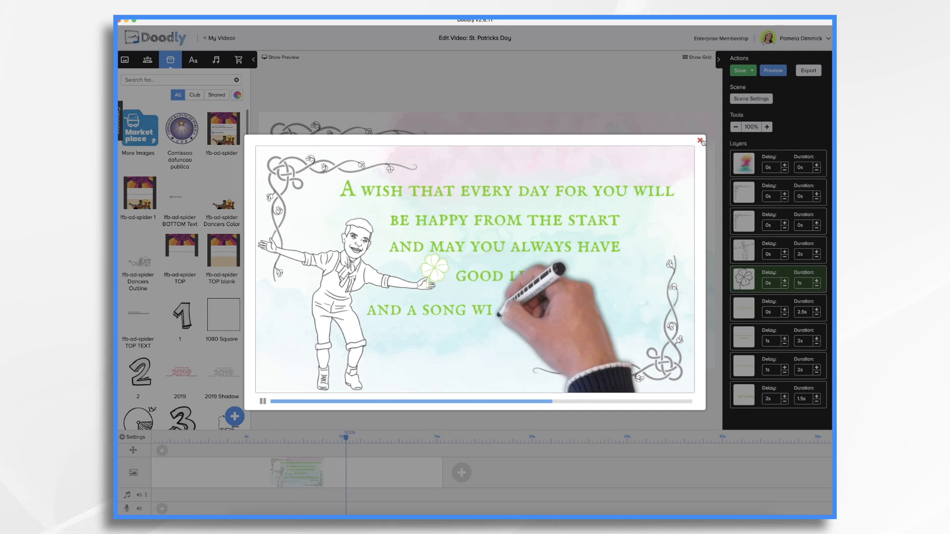
left_click(702, 140)
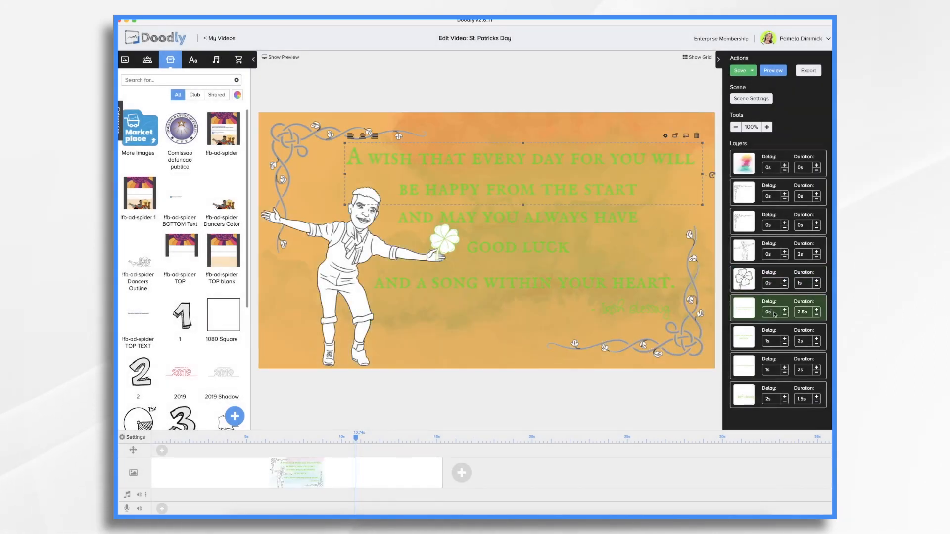
triple_click(770, 311)
type("1")
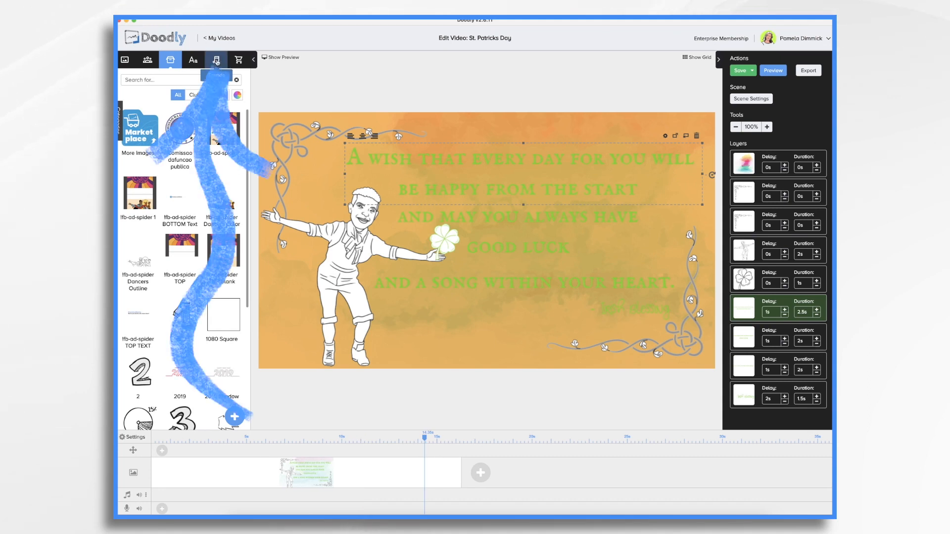
Add the Long Day track from the Music library and preview the scene with it.
left_click(216, 60)
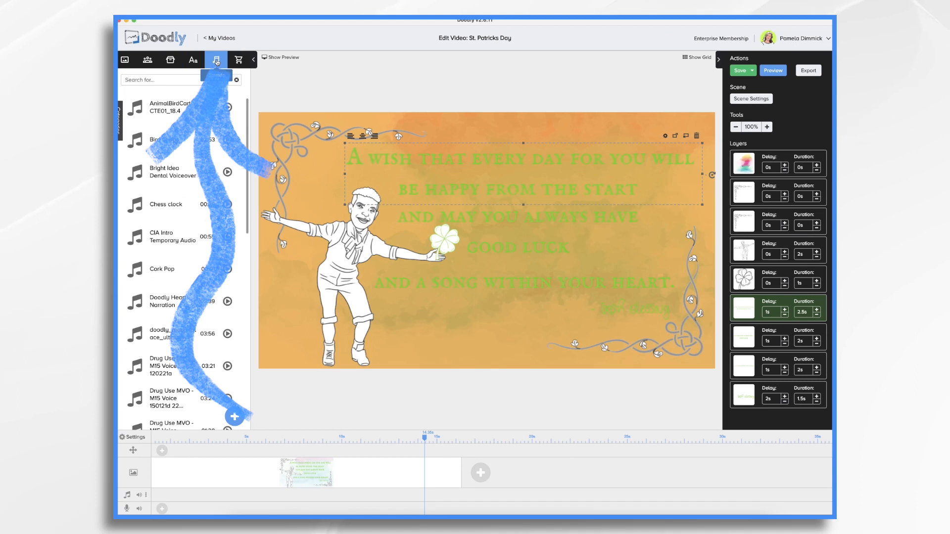
left_click(740, 71)
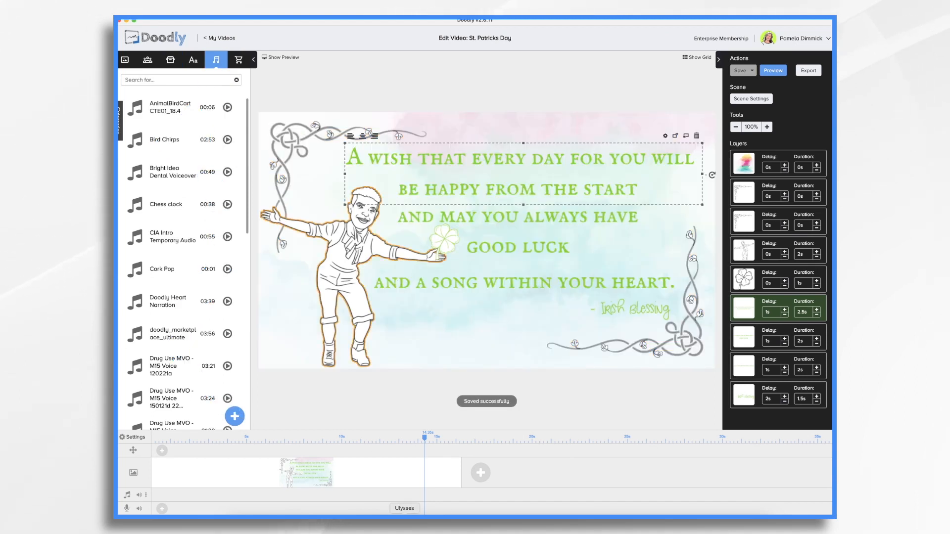
scroll("down", 3)
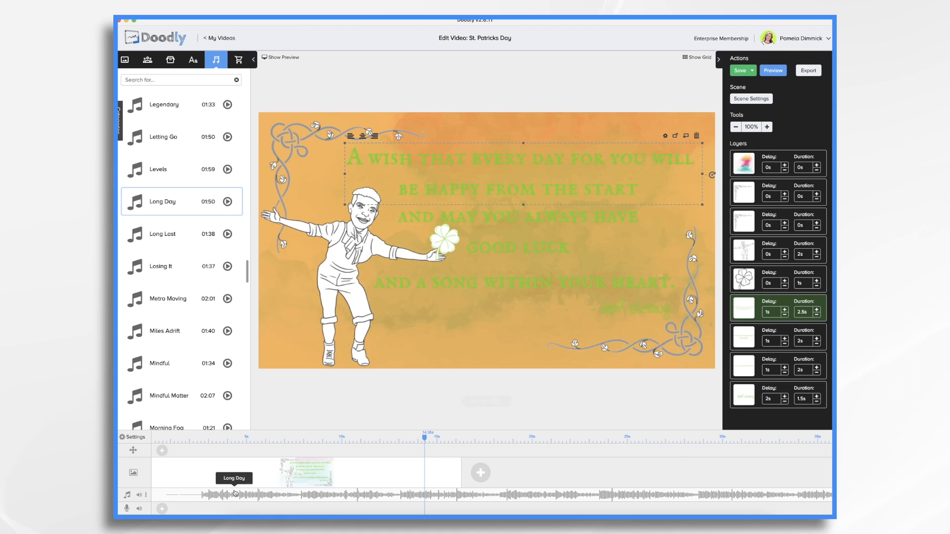
mouse_move(688, 507)
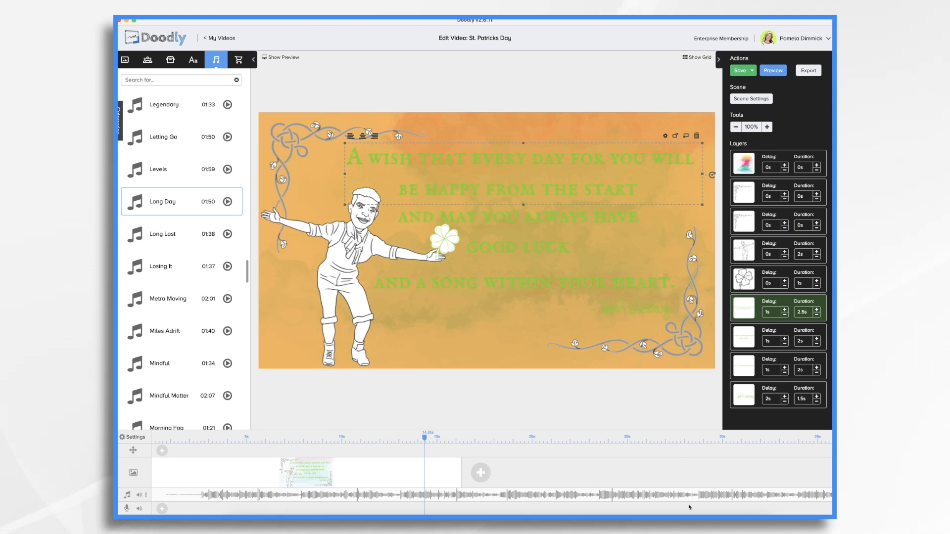
mouse_move(721, 500)
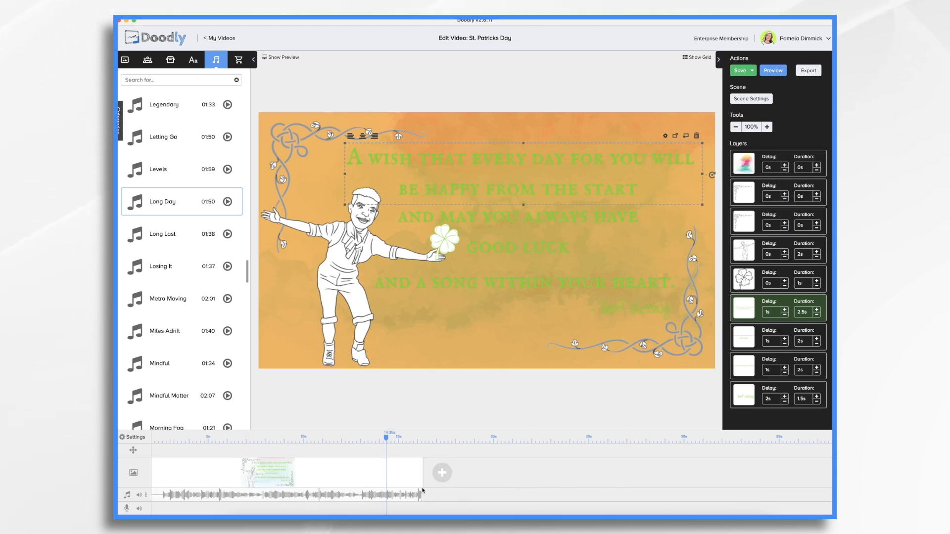
left_click(740, 70)
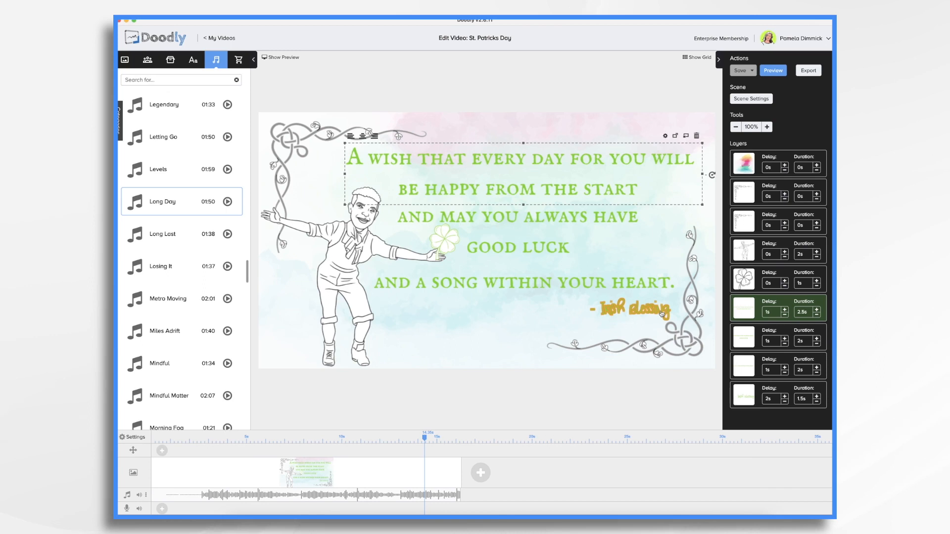
Stop the preview and increase the scene's extra time at the end in Scene Settings.
left_click(751, 99)
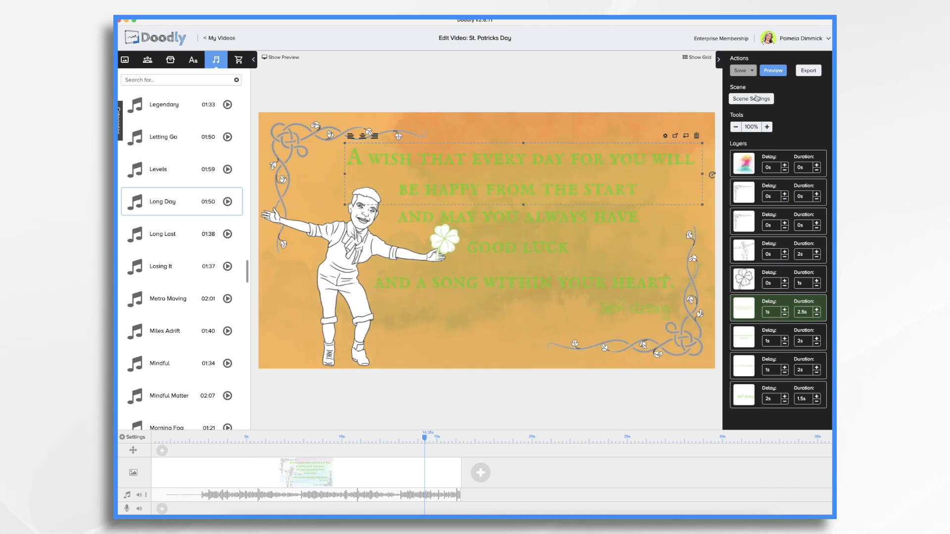
left_click(751, 98)
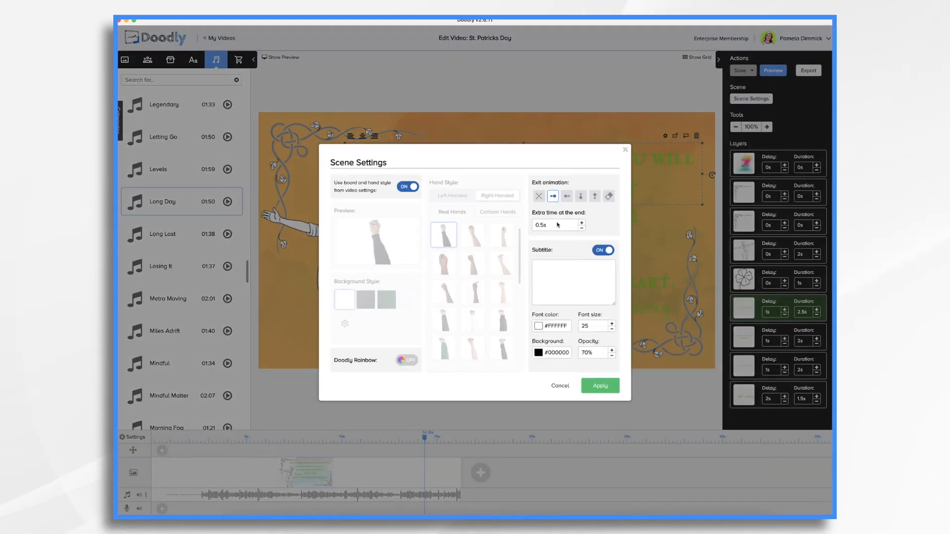
triple_click(551, 224)
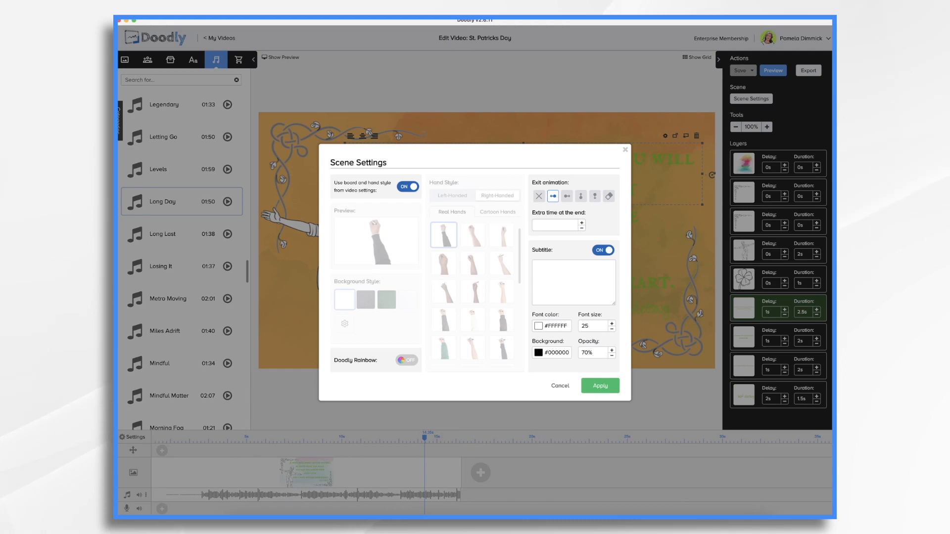
left_click(599, 386)
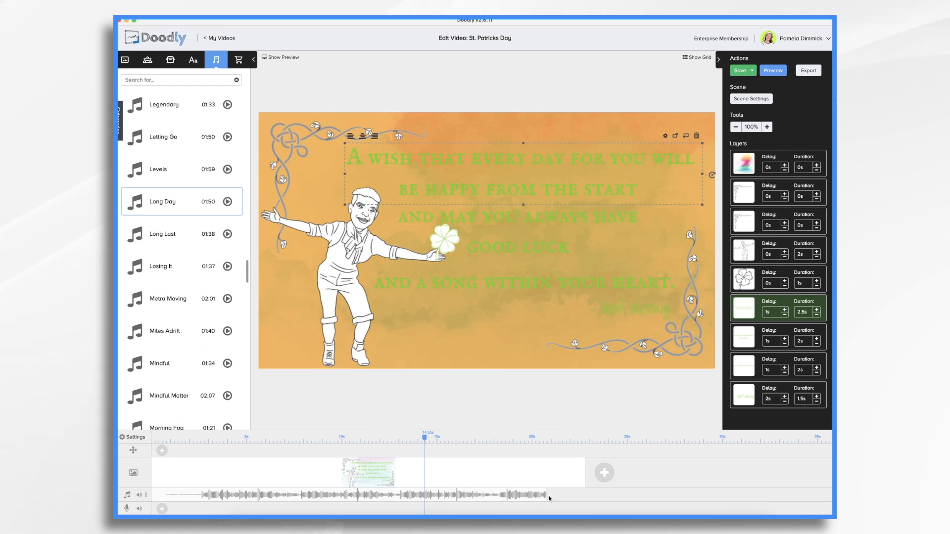
mouse_move(584, 496)
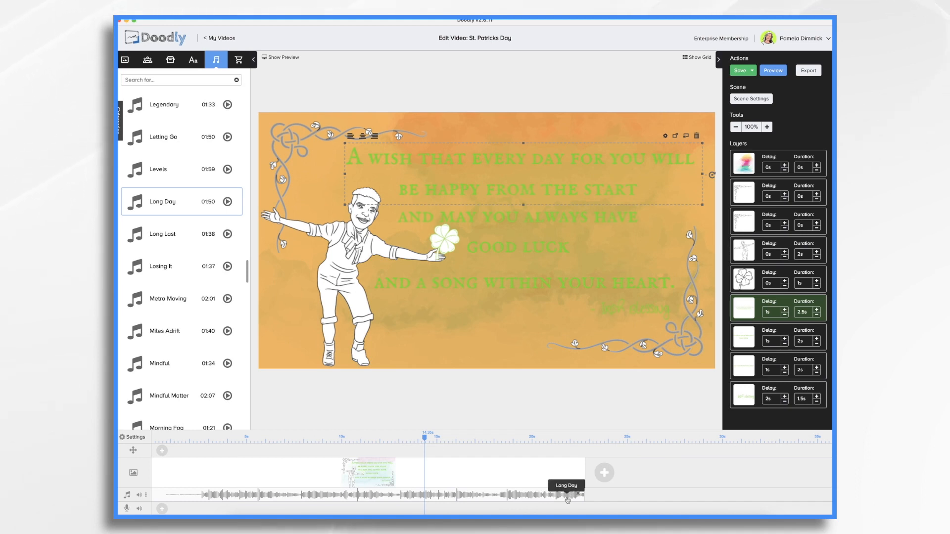
Make the Long Day music fade out and preview the scene to hear it.
right_click(566, 498)
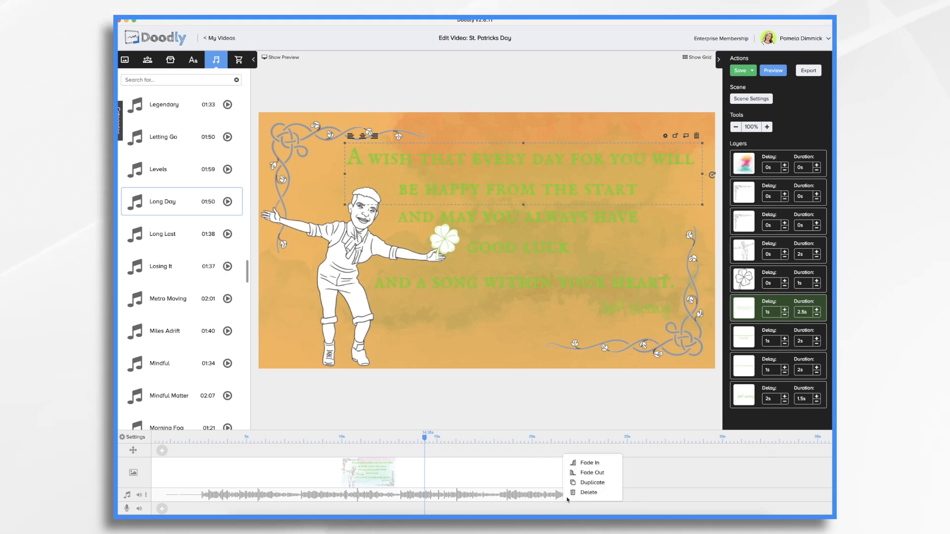
left_click(567, 492)
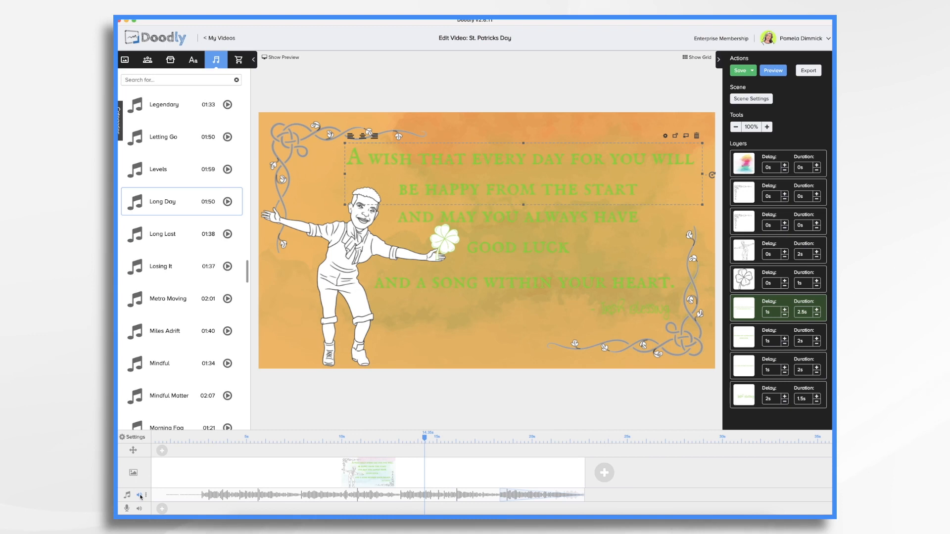
left_click(138, 497)
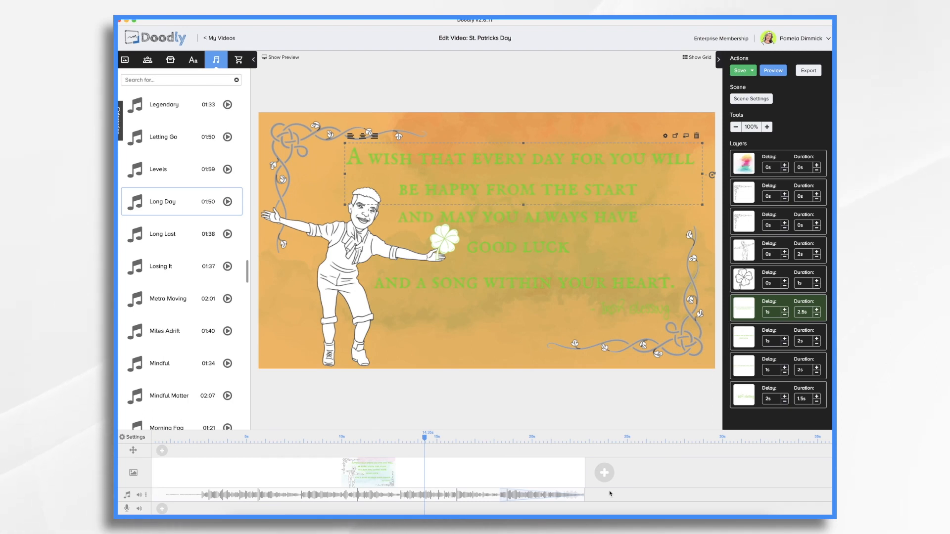
left_click(773, 70)
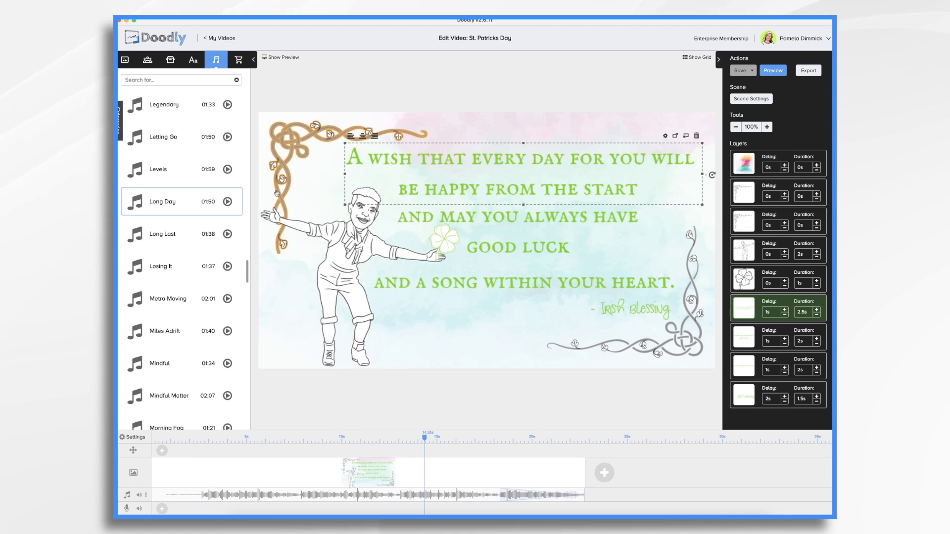
Add a speech bubble by the dancer reading 'Happy St. Patrick's Day'.
left_click(181, 104)
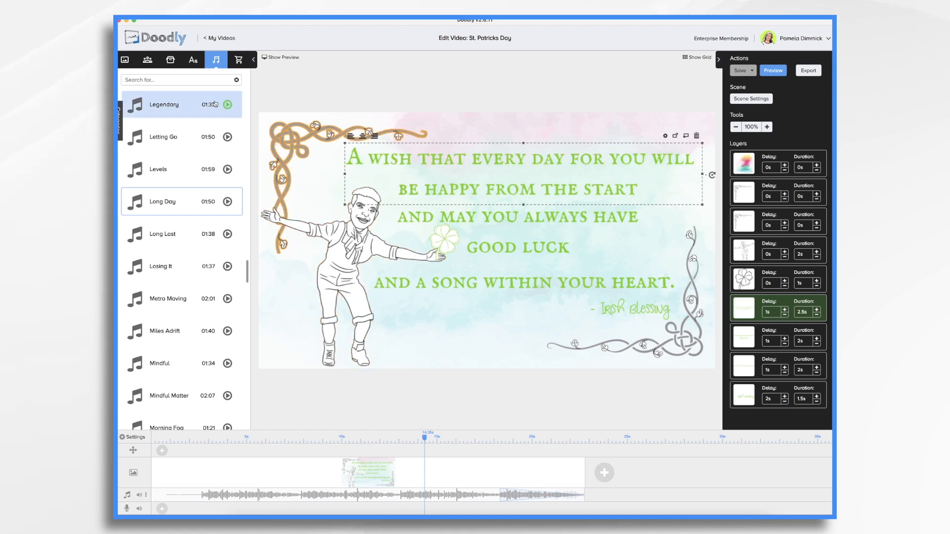
left_click(170, 59)
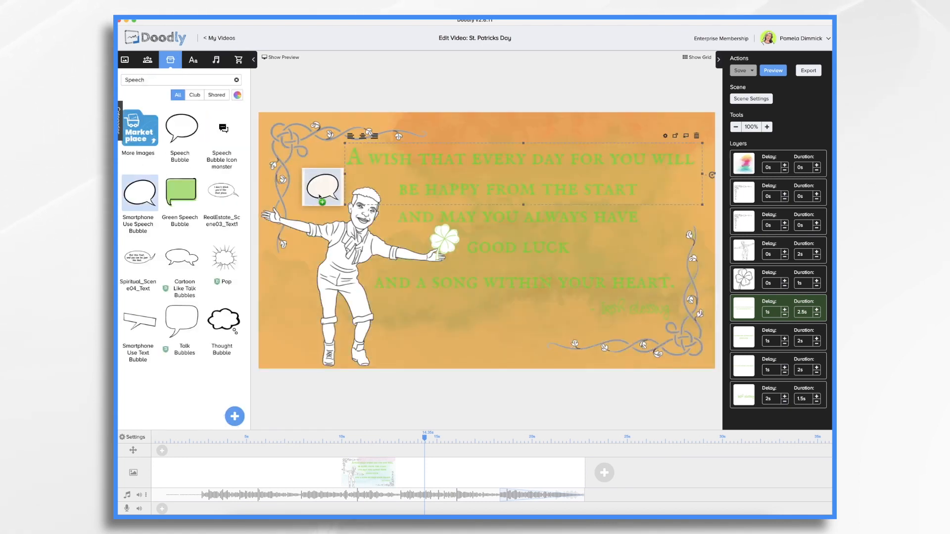
left_click(192, 60)
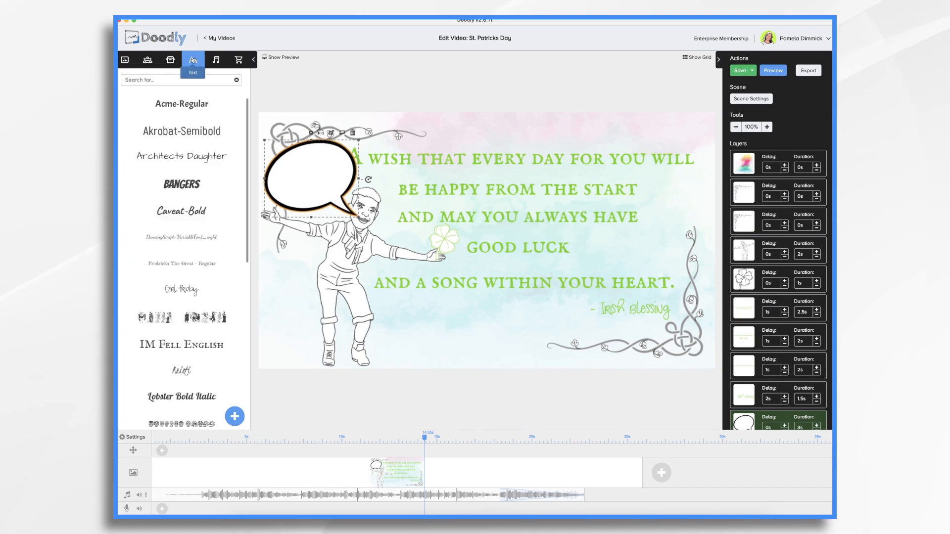
double_click(309, 181)
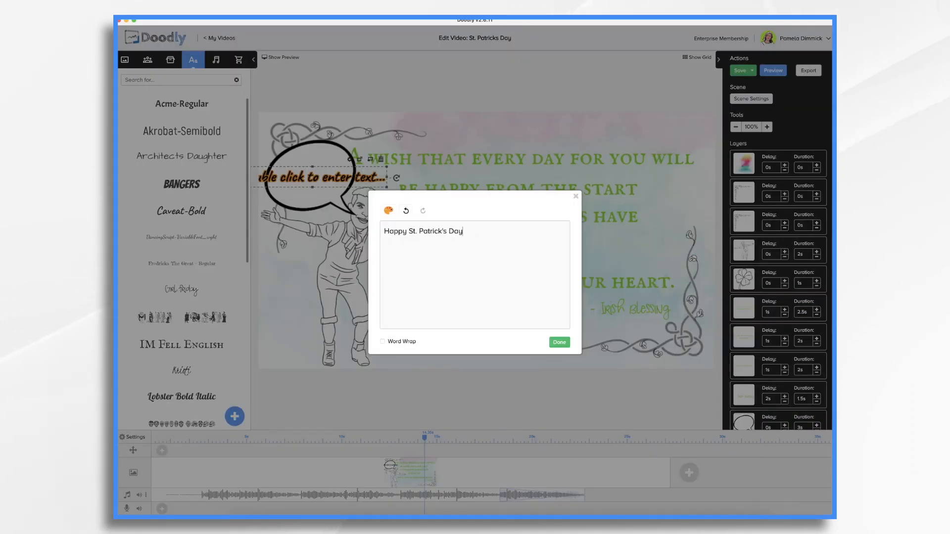
left_click(559, 342)
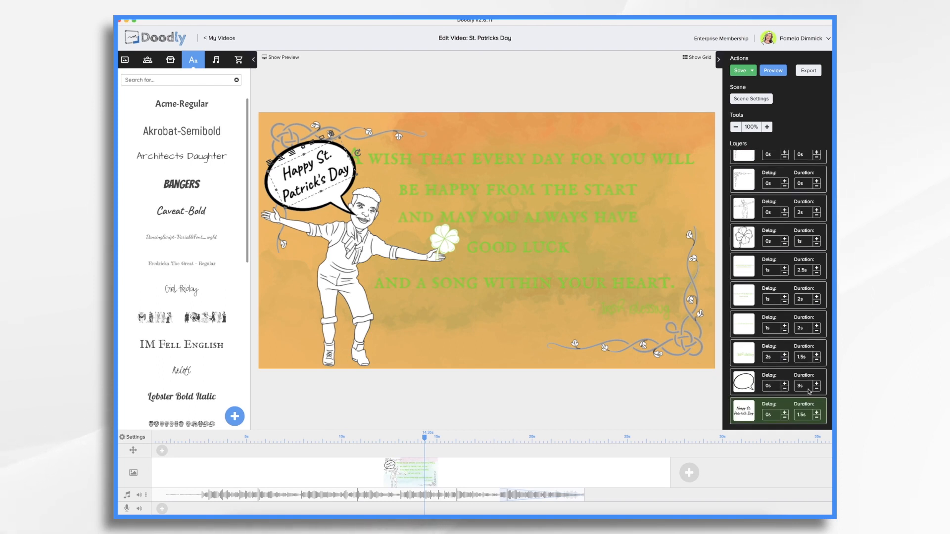
Give the bubble 1s duration and 1s delay, and raise a blessing layer's delay to 4s.
left_click(743, 382)
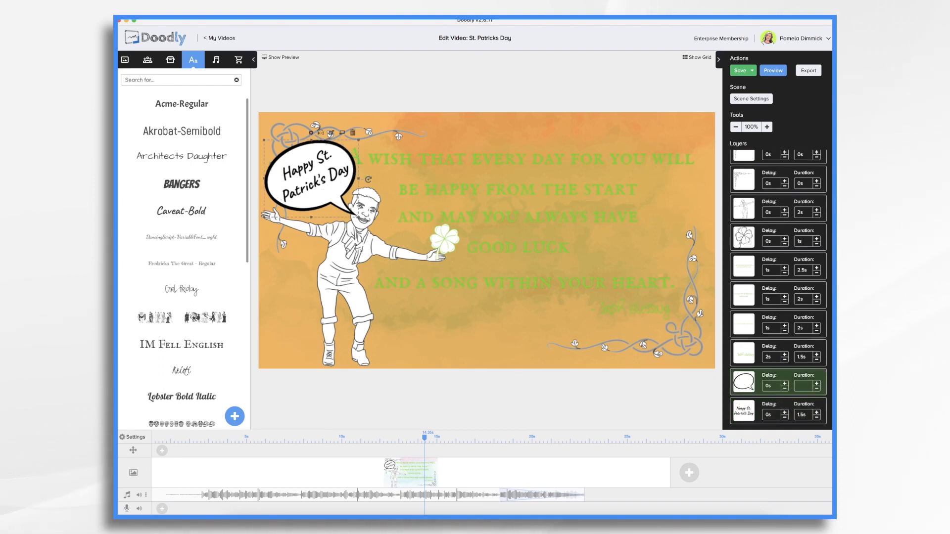
left_click(819, 386)
type("1")
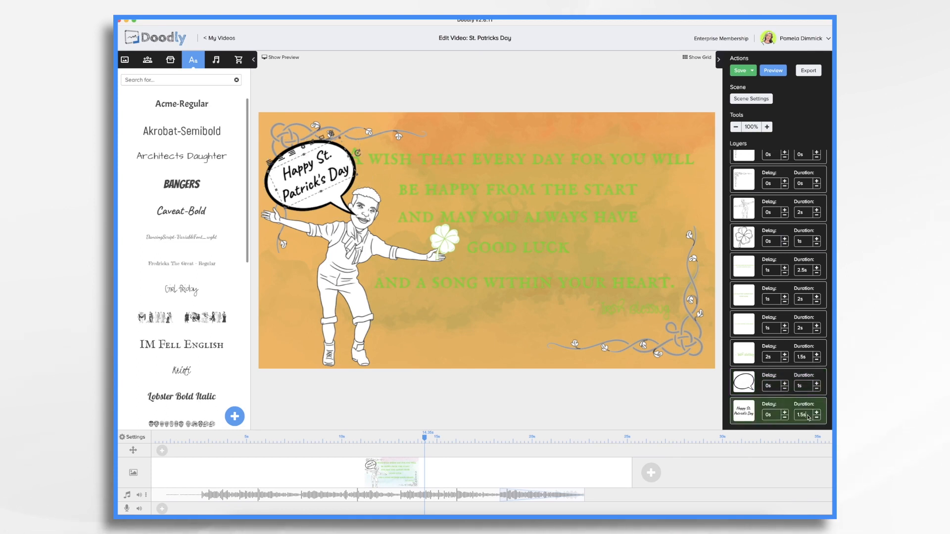
mouse_move(584, 498)
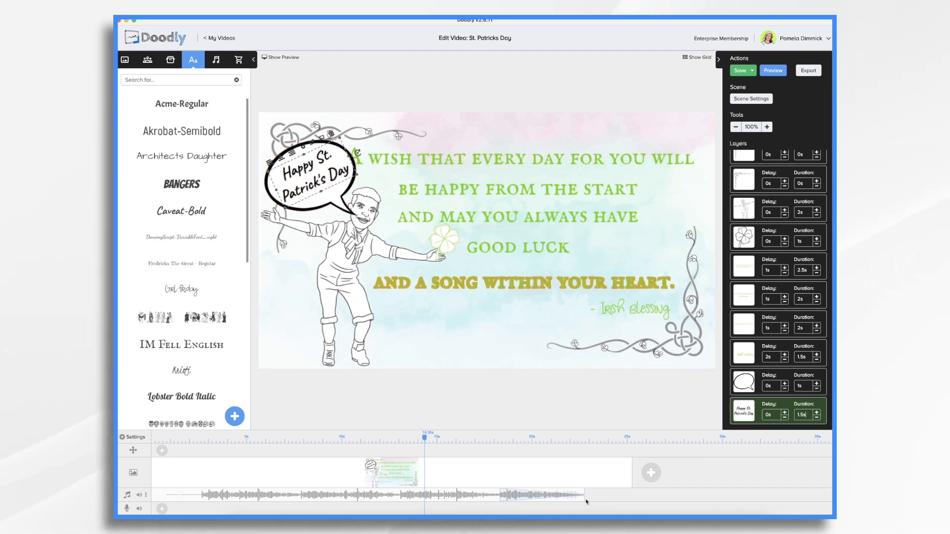
mouse_move(580, 496)
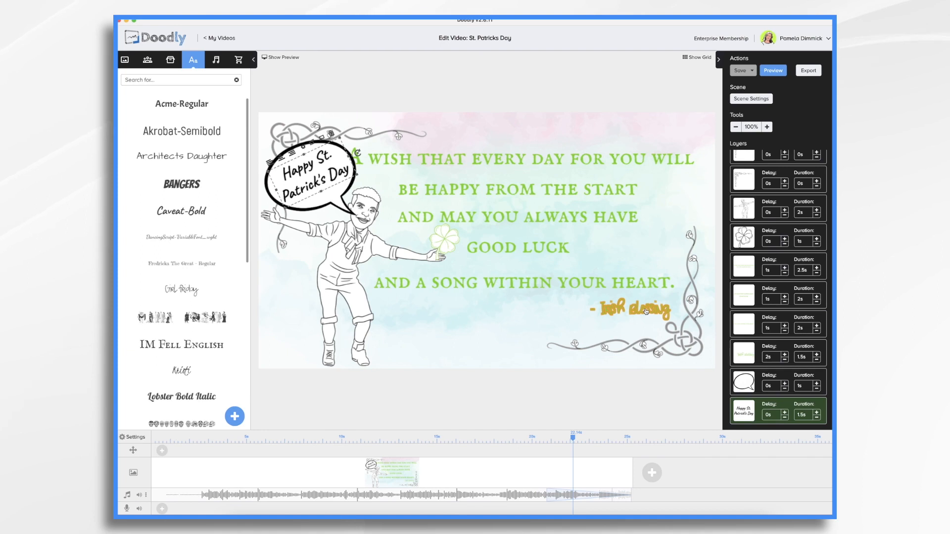
mouse_move(617, 318)
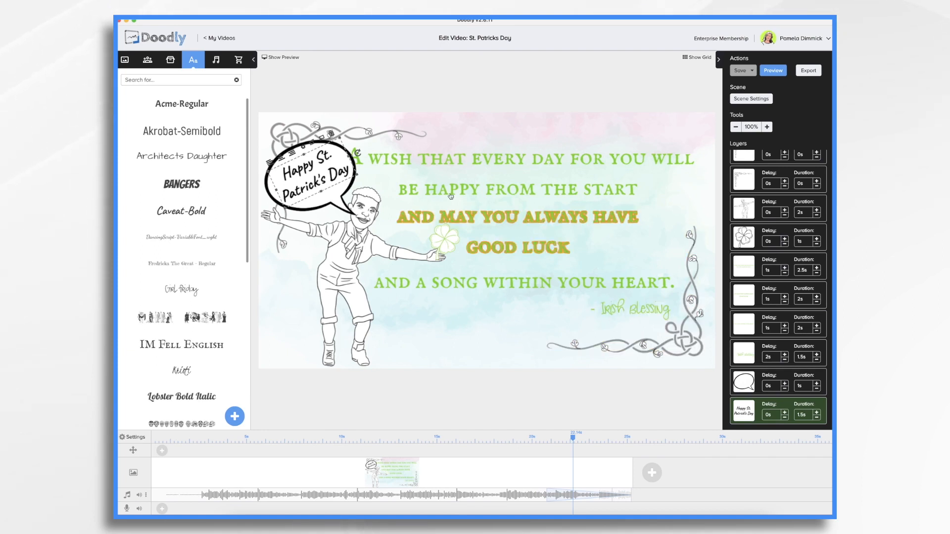
left_click(785, 355)
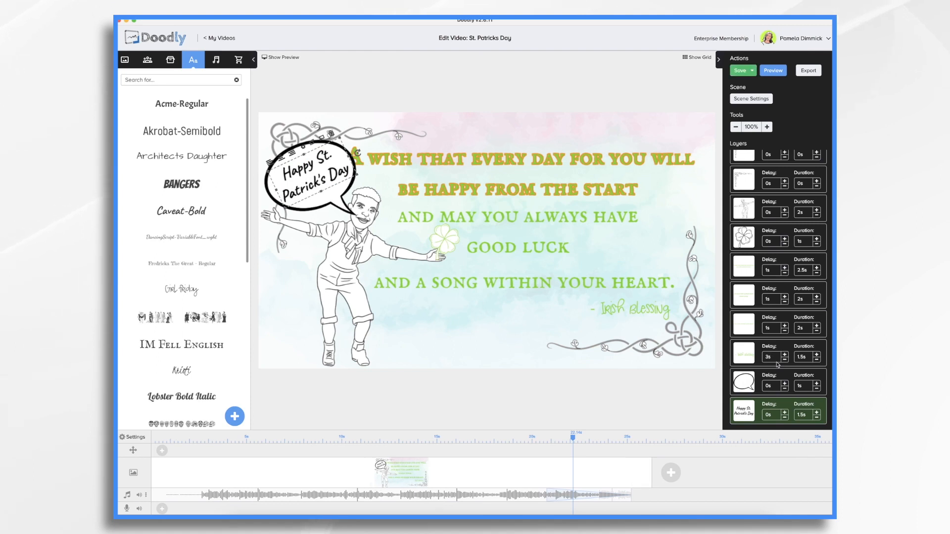
left_click(744, 381)
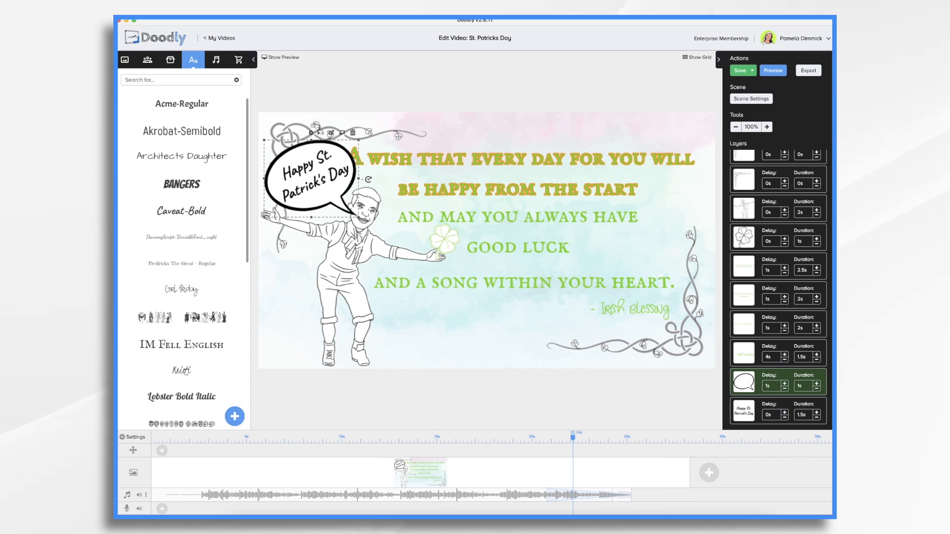
mouse_move(683, 438)
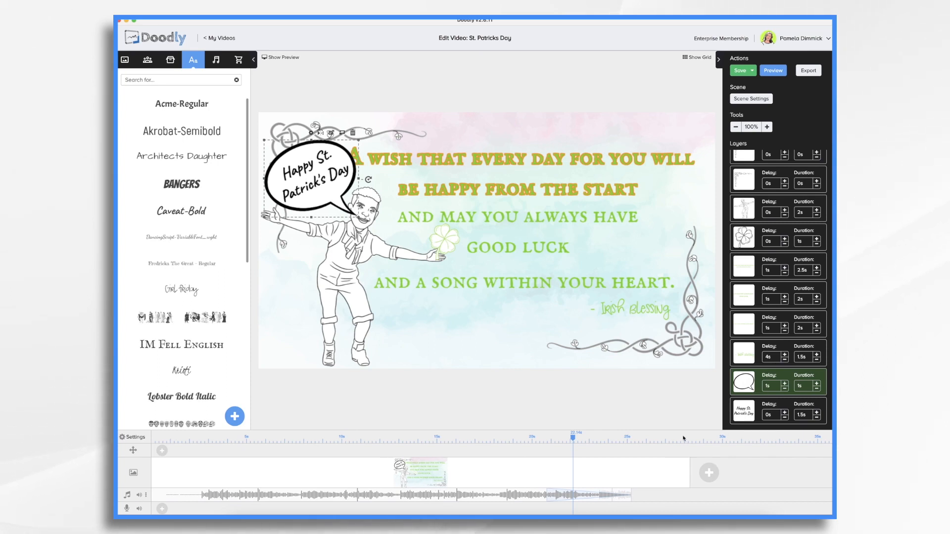